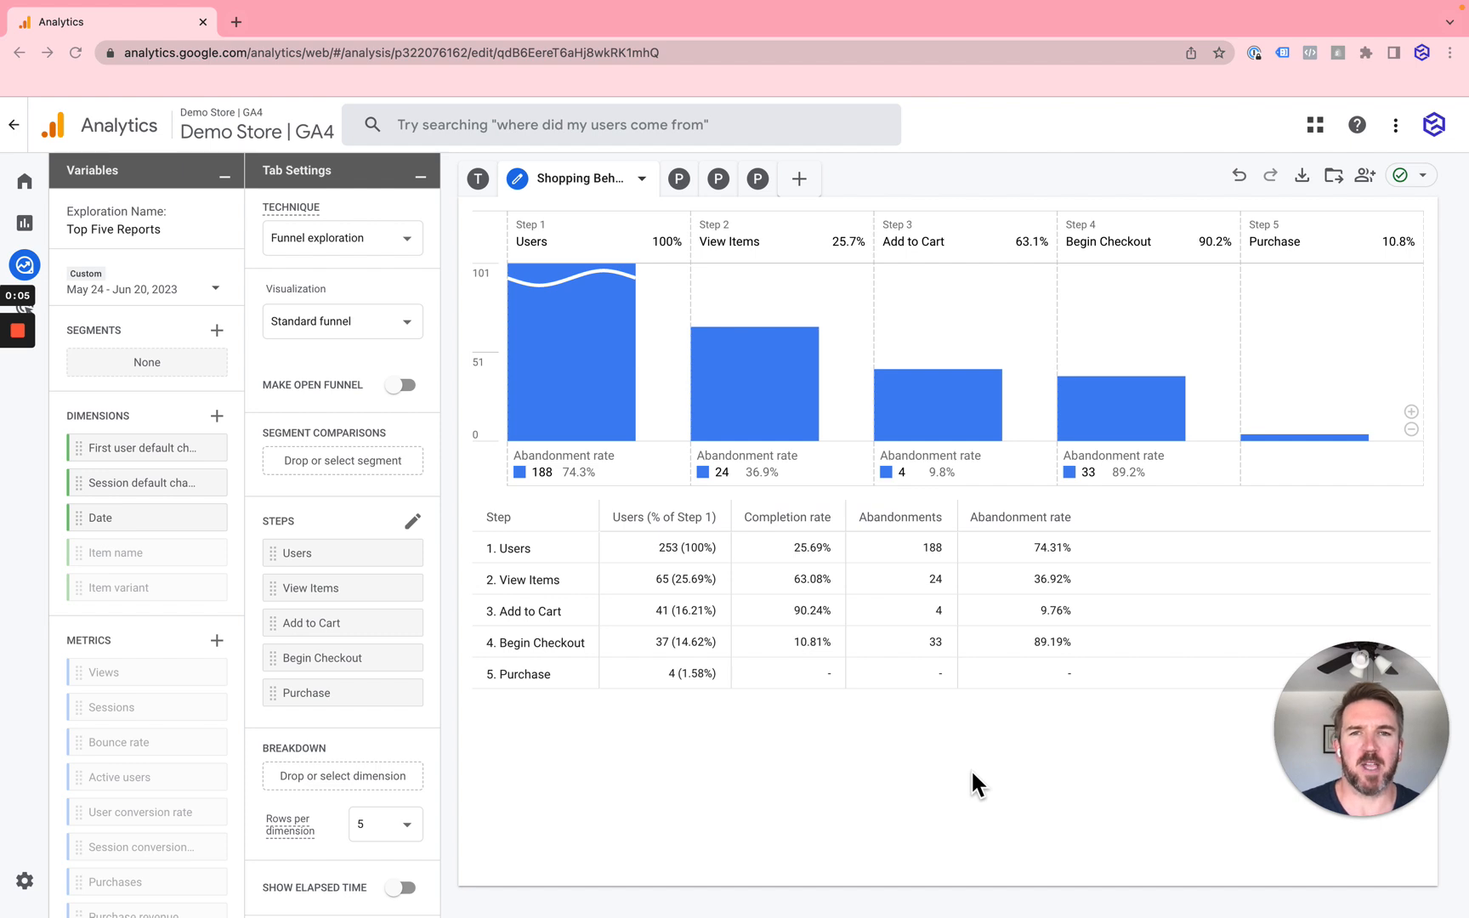
mouse_move(888, 489)
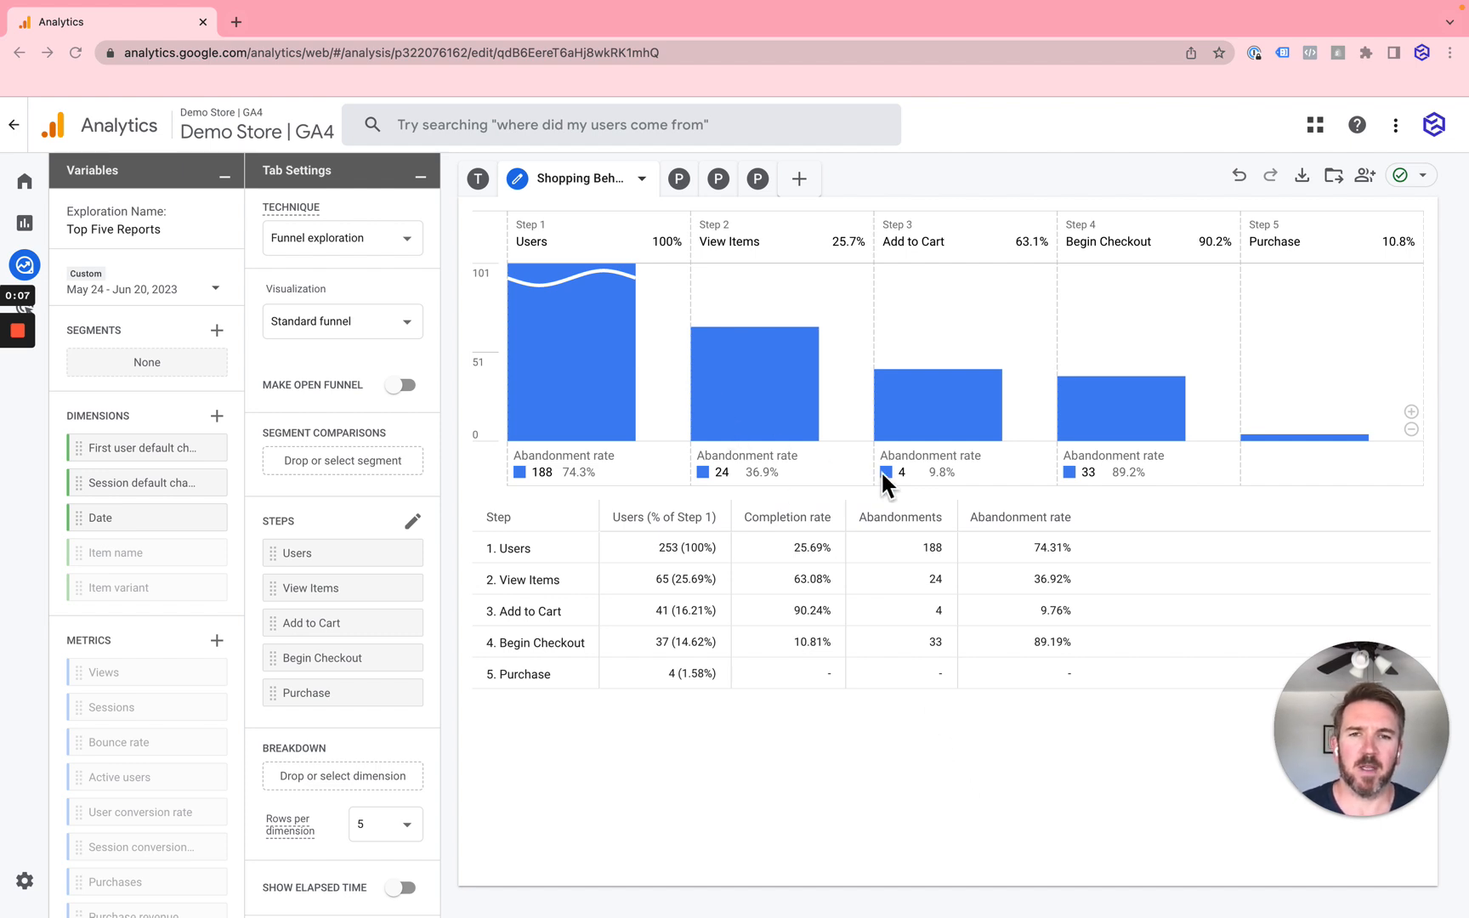
mouse_move(888, 662)
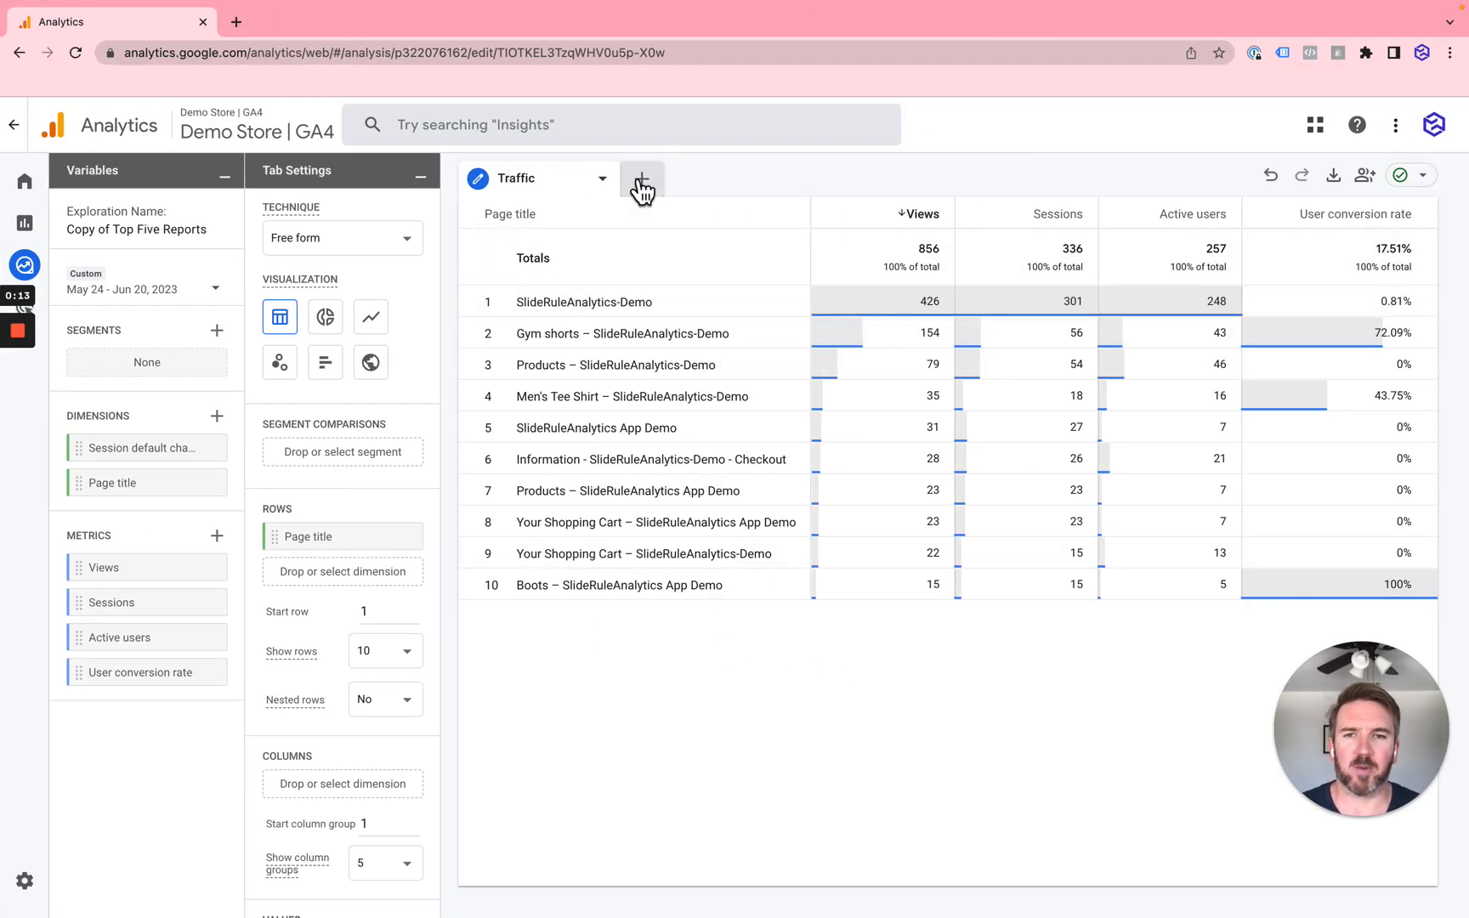
Add a Funnel exploration tab beside Traffic and open its steps editor.
left_click(642, 178)
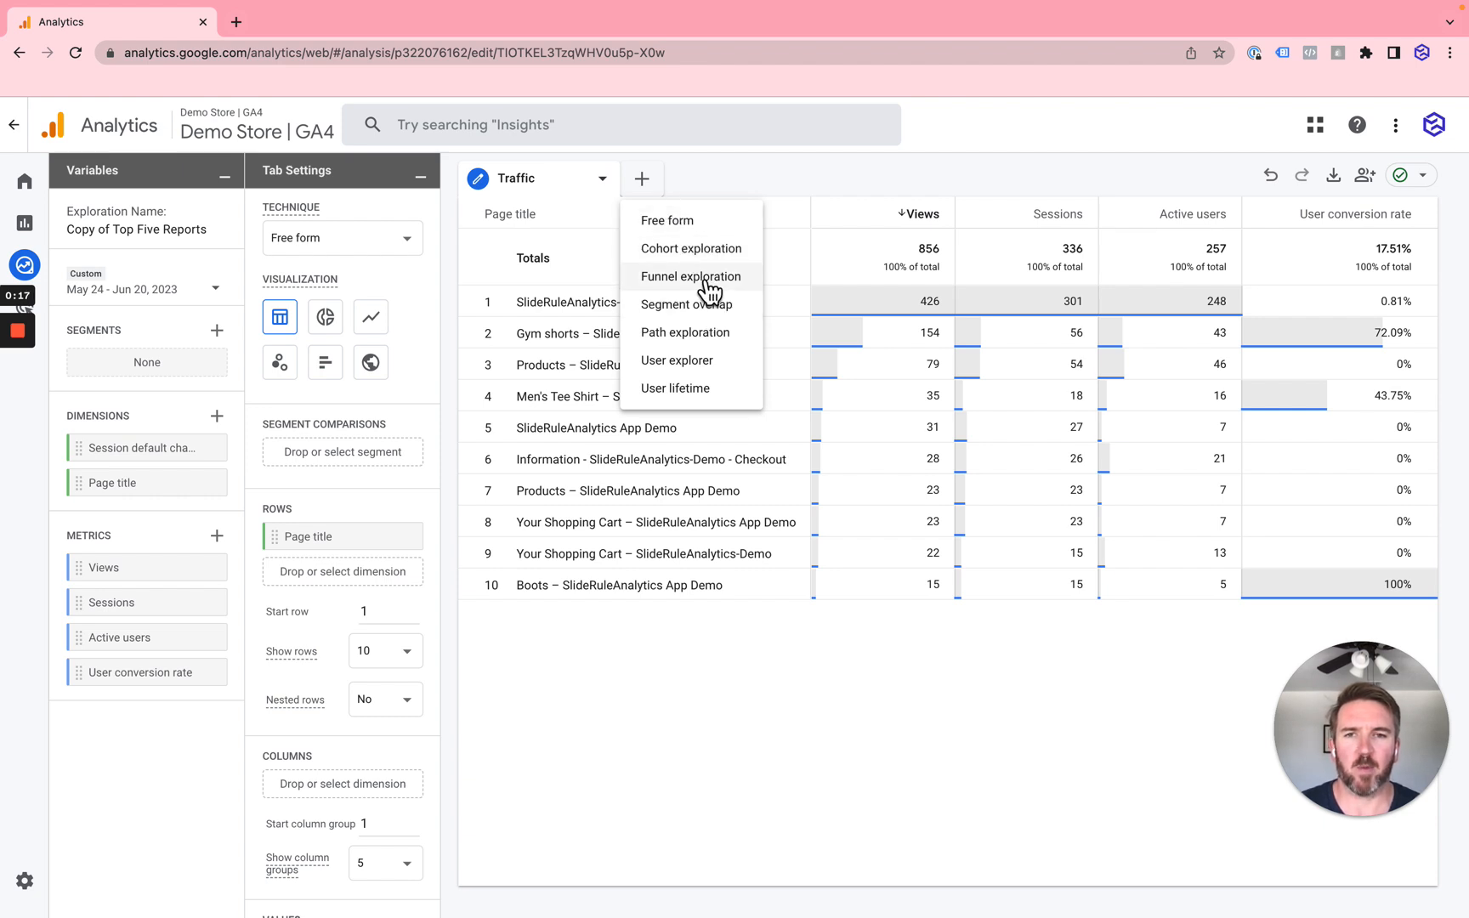
left_click(692, 275)
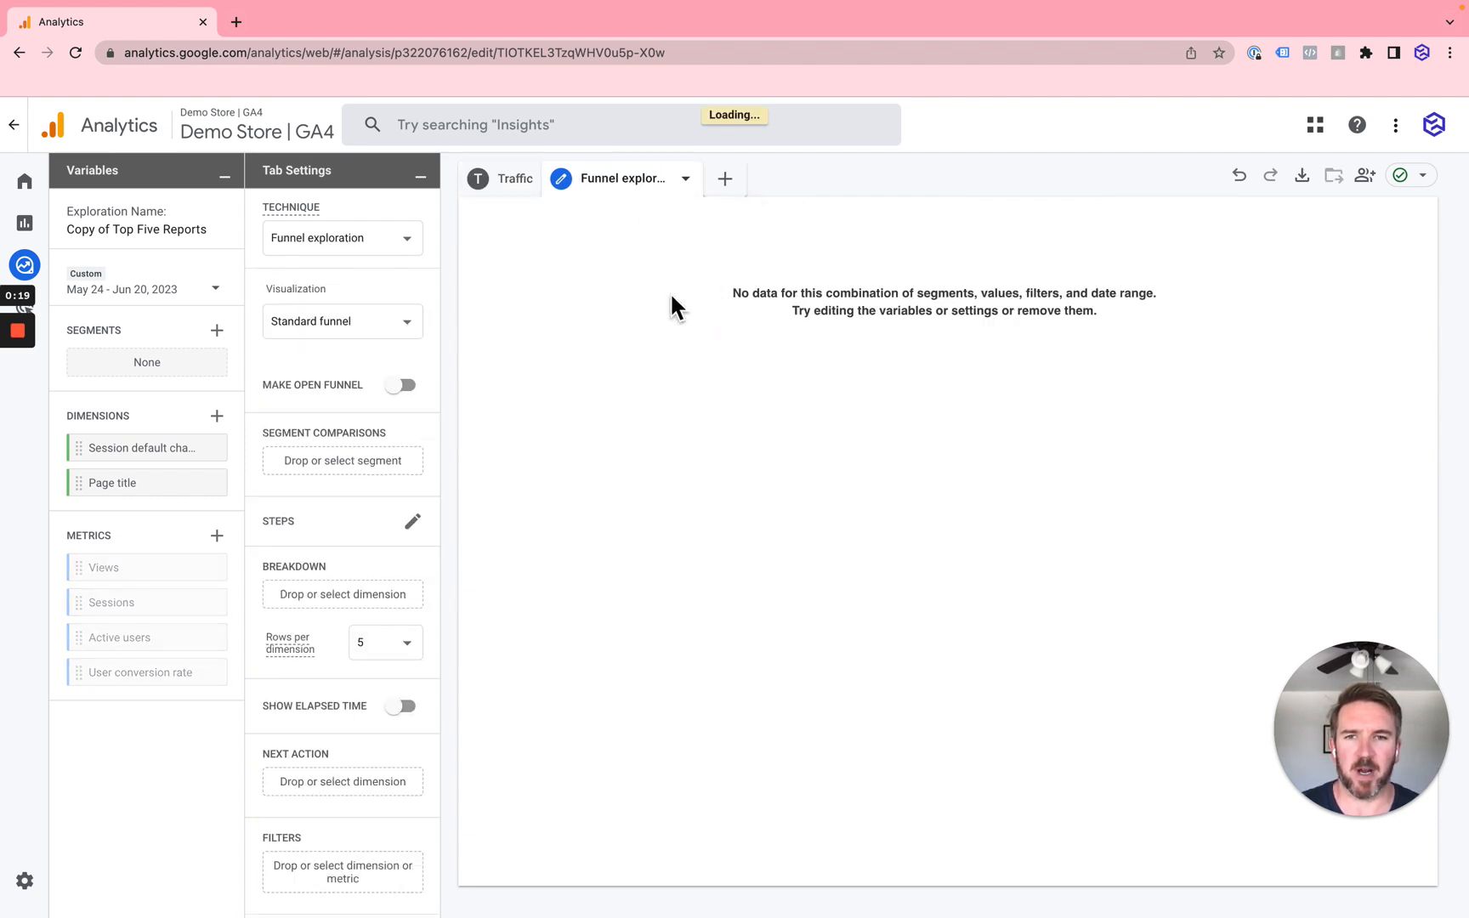
left_click(341, 237)
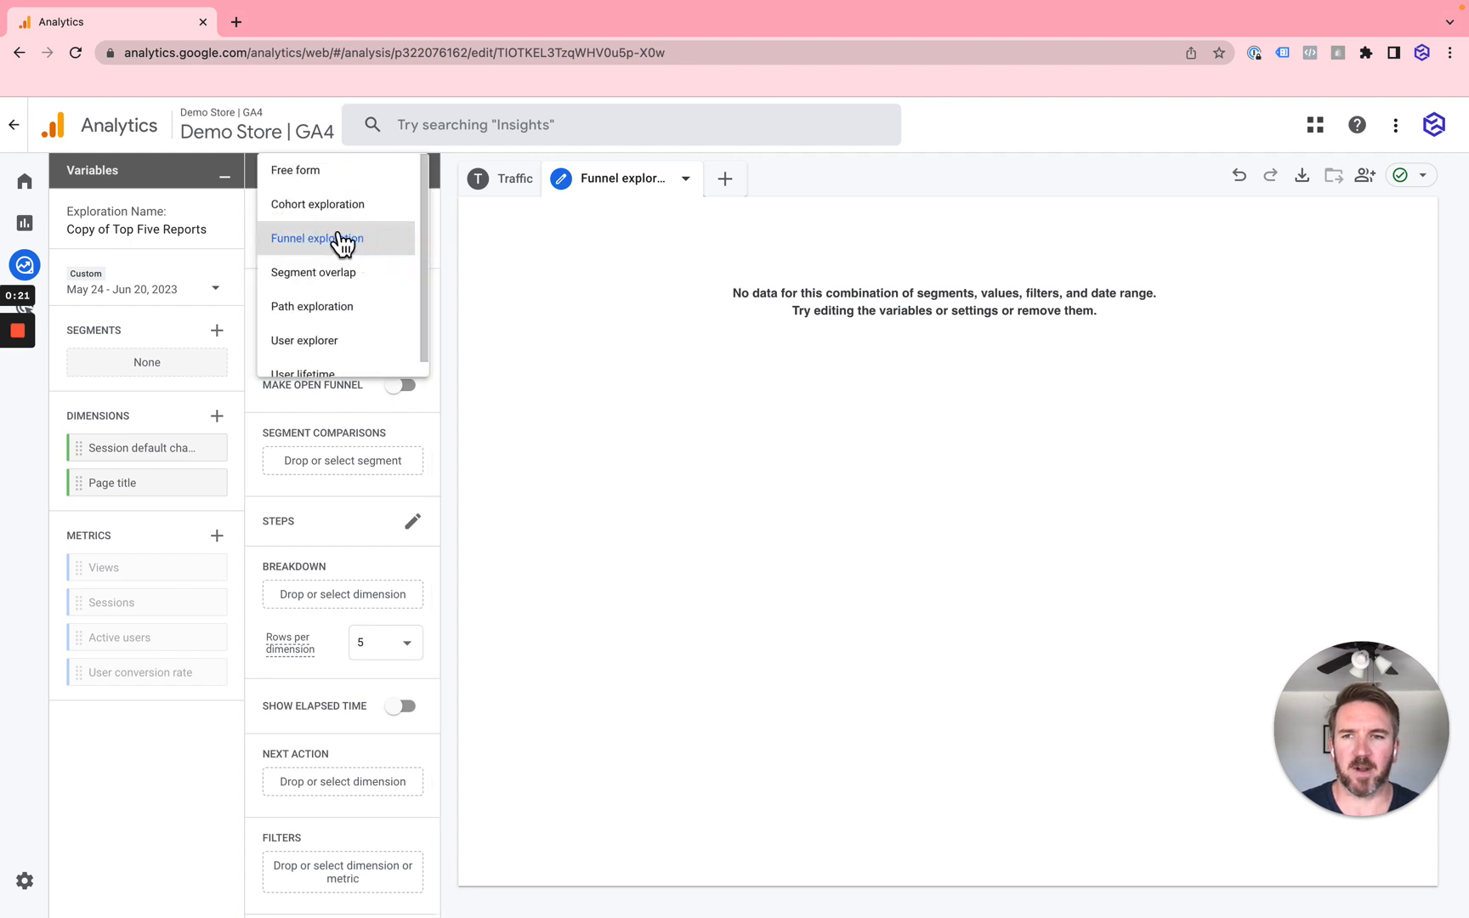
left_click(318, 238)
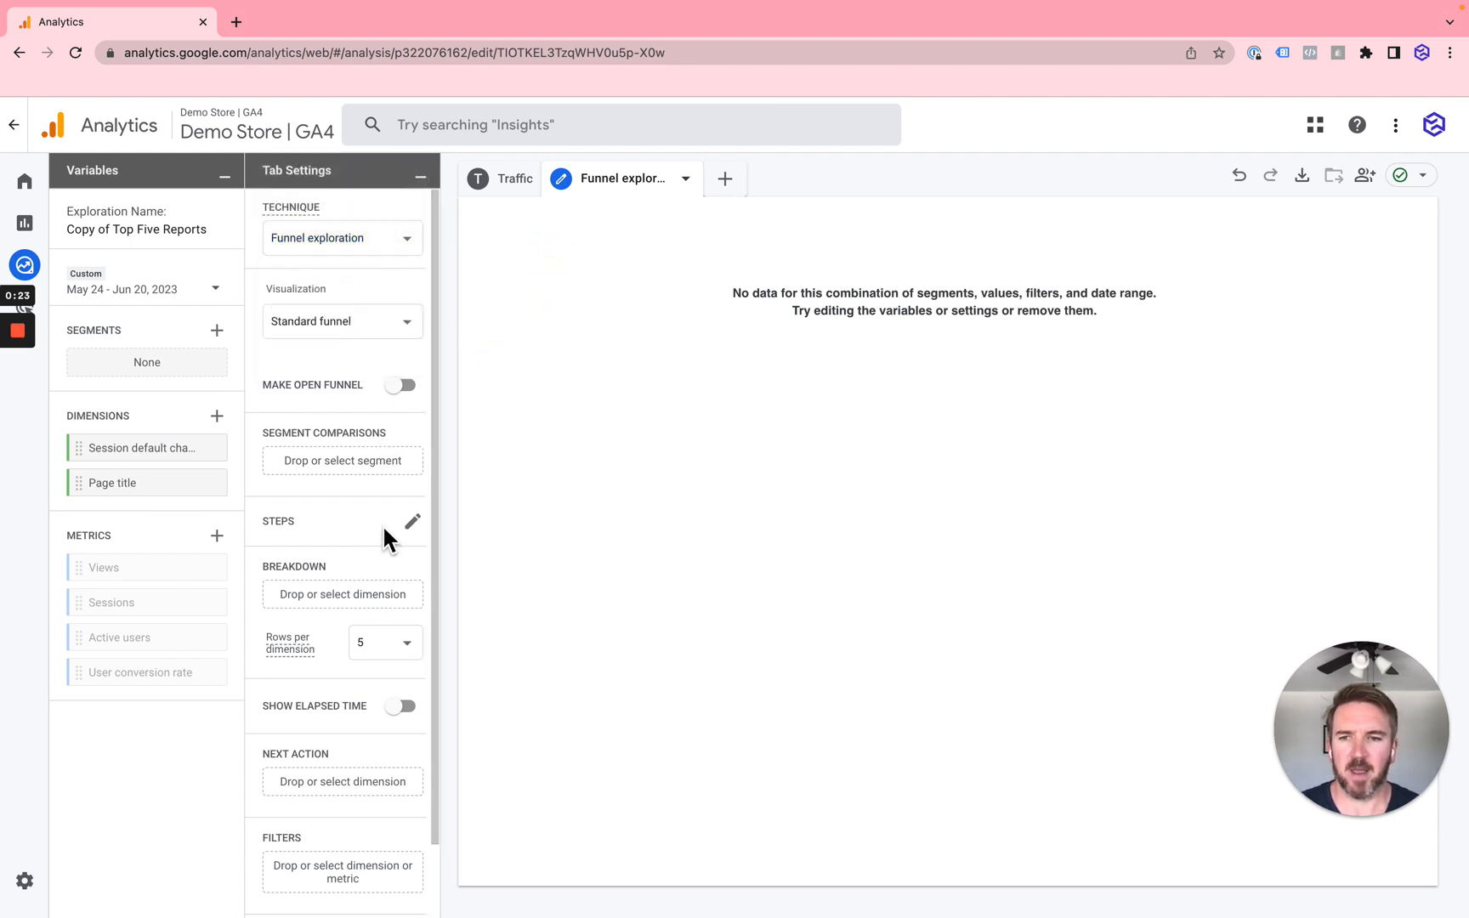
left_click(413, 522)
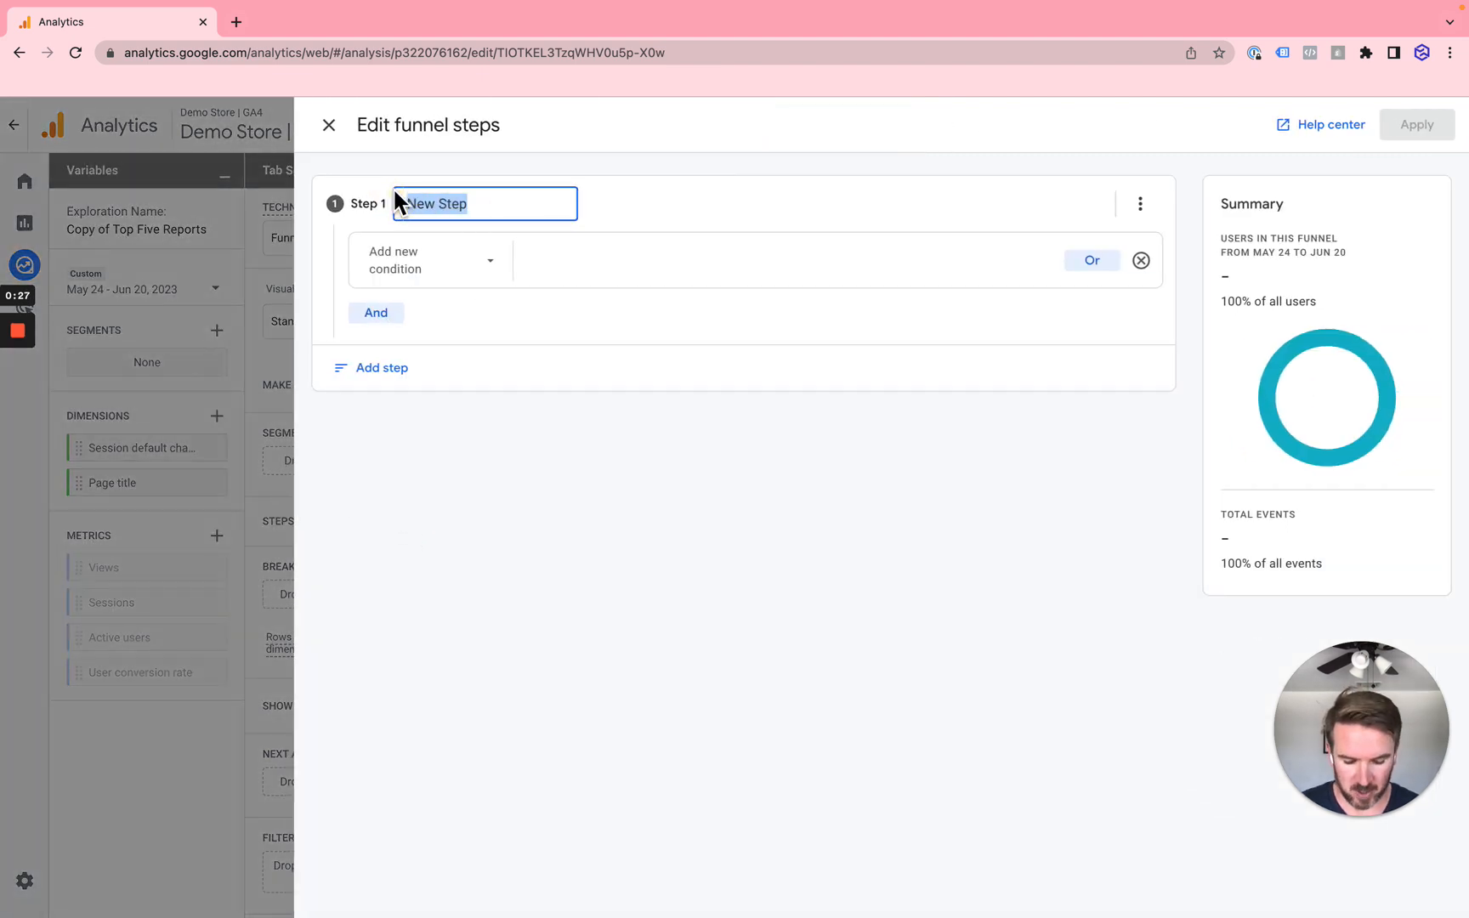
Set Step 1 'Users' to count page_view events and add a second step.
left_click(430, 259)
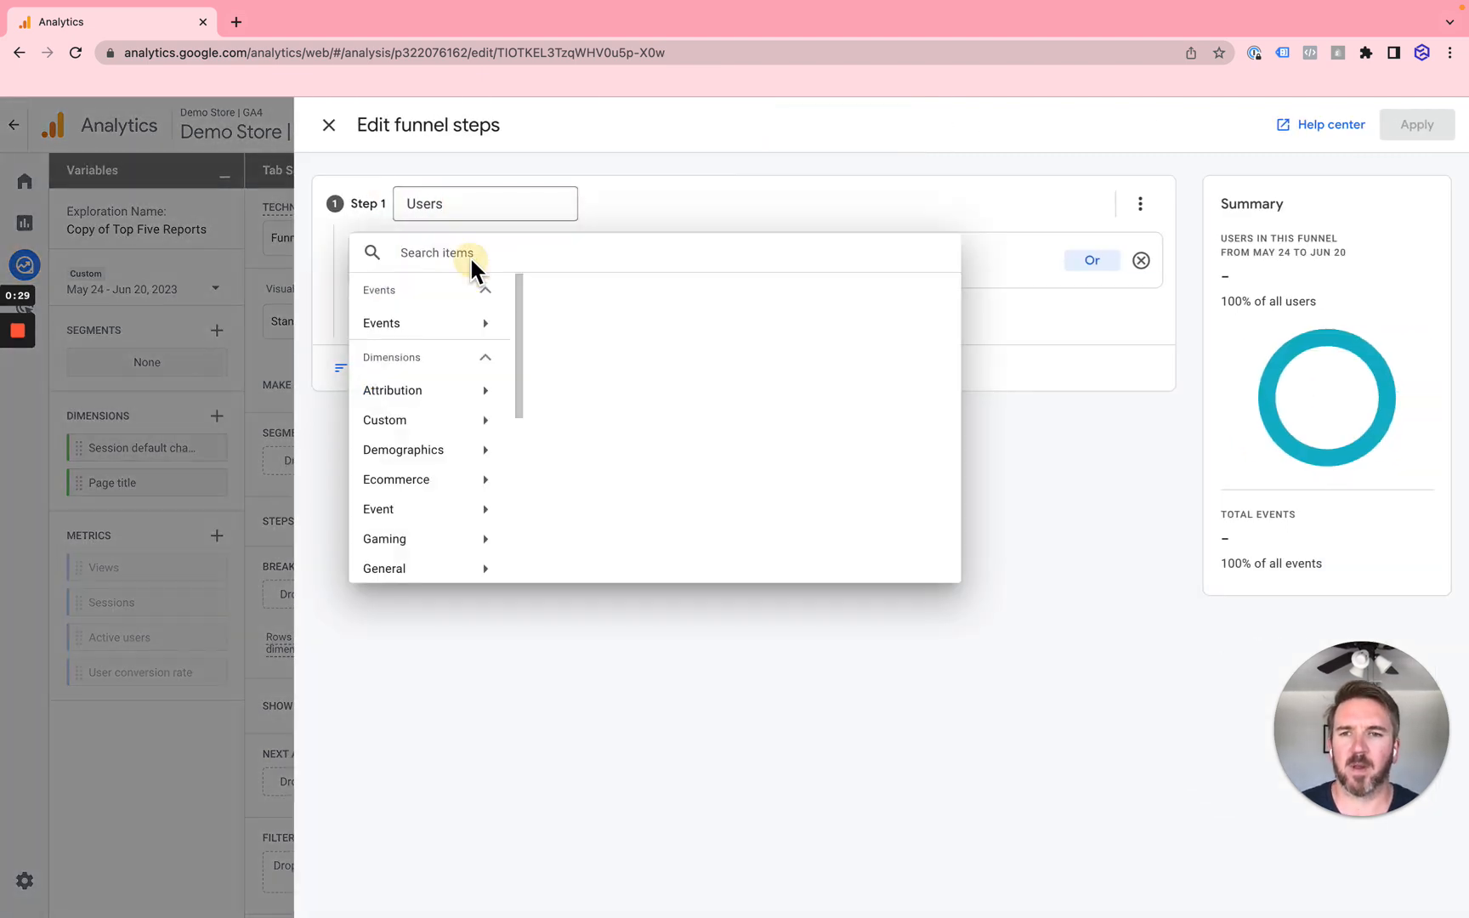
left_click(382, 323)
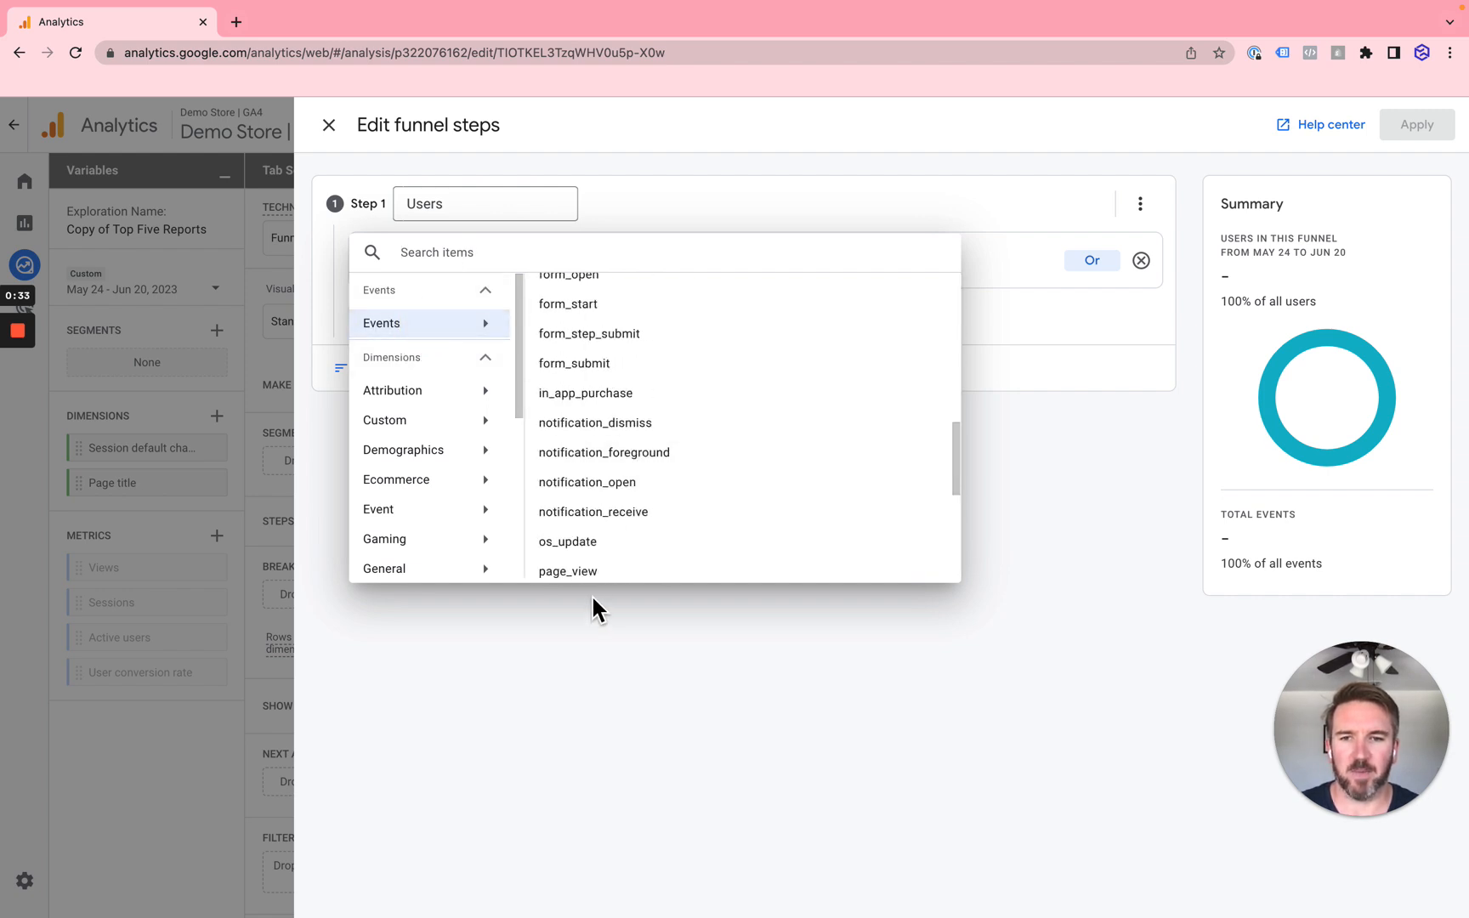
left_click(568, 571)
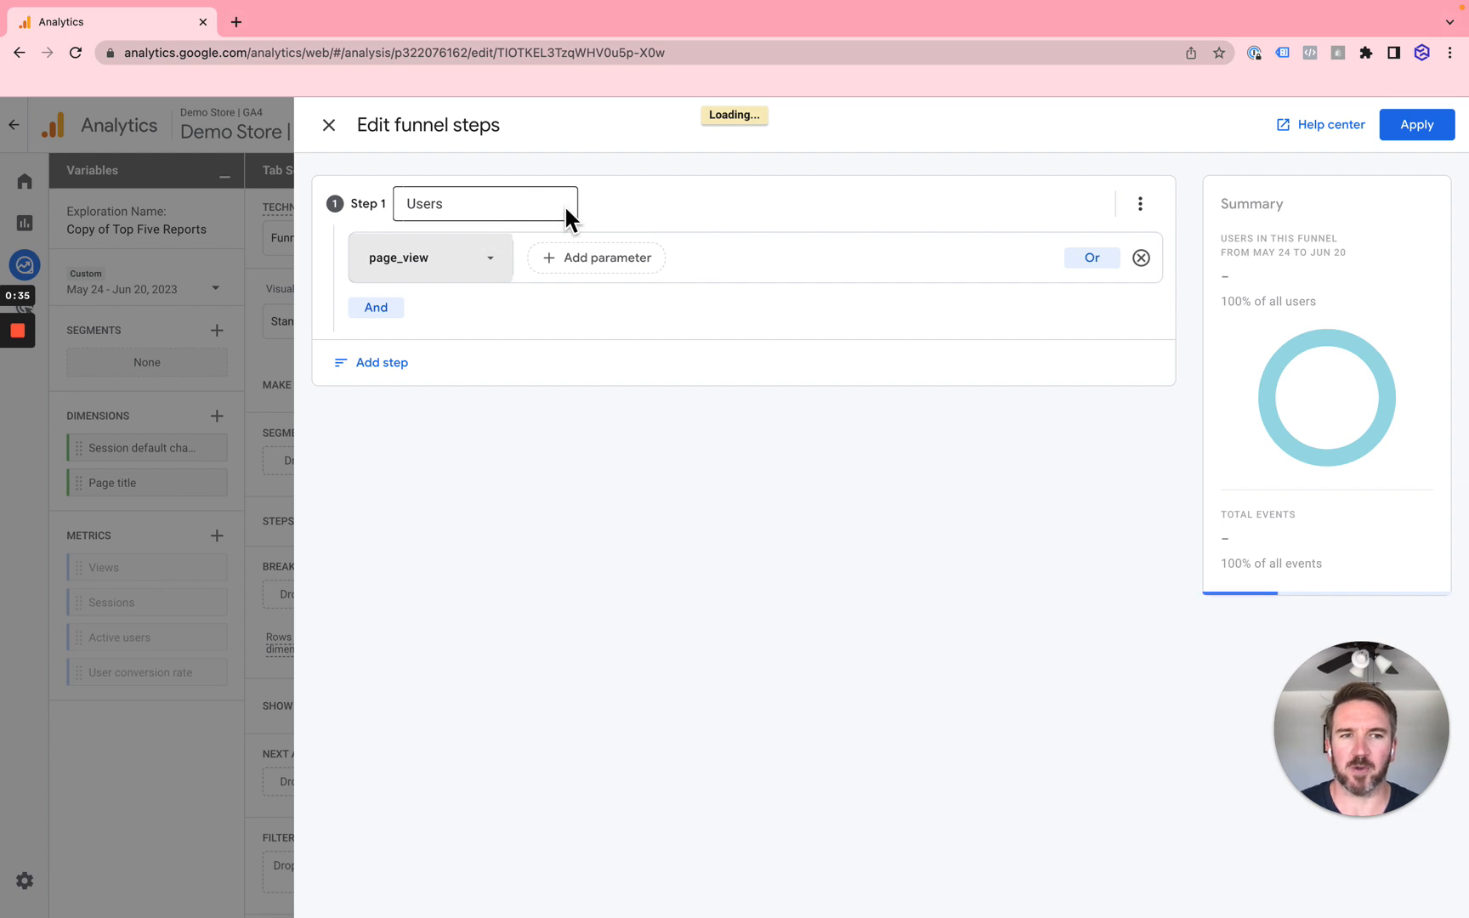
mouse_move(645, 387)
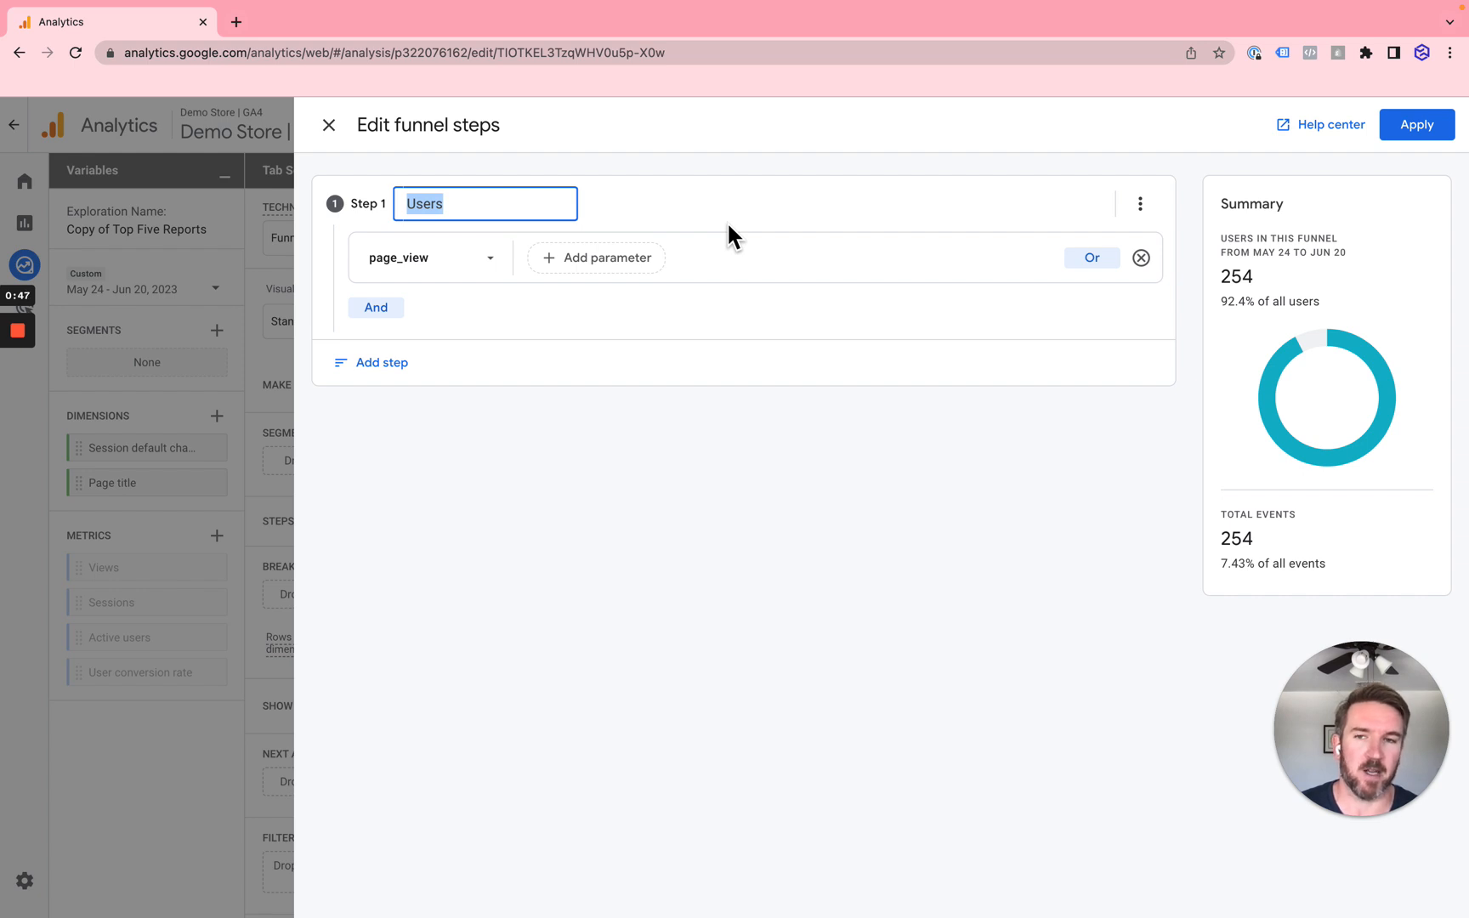
left_click(382, 362)
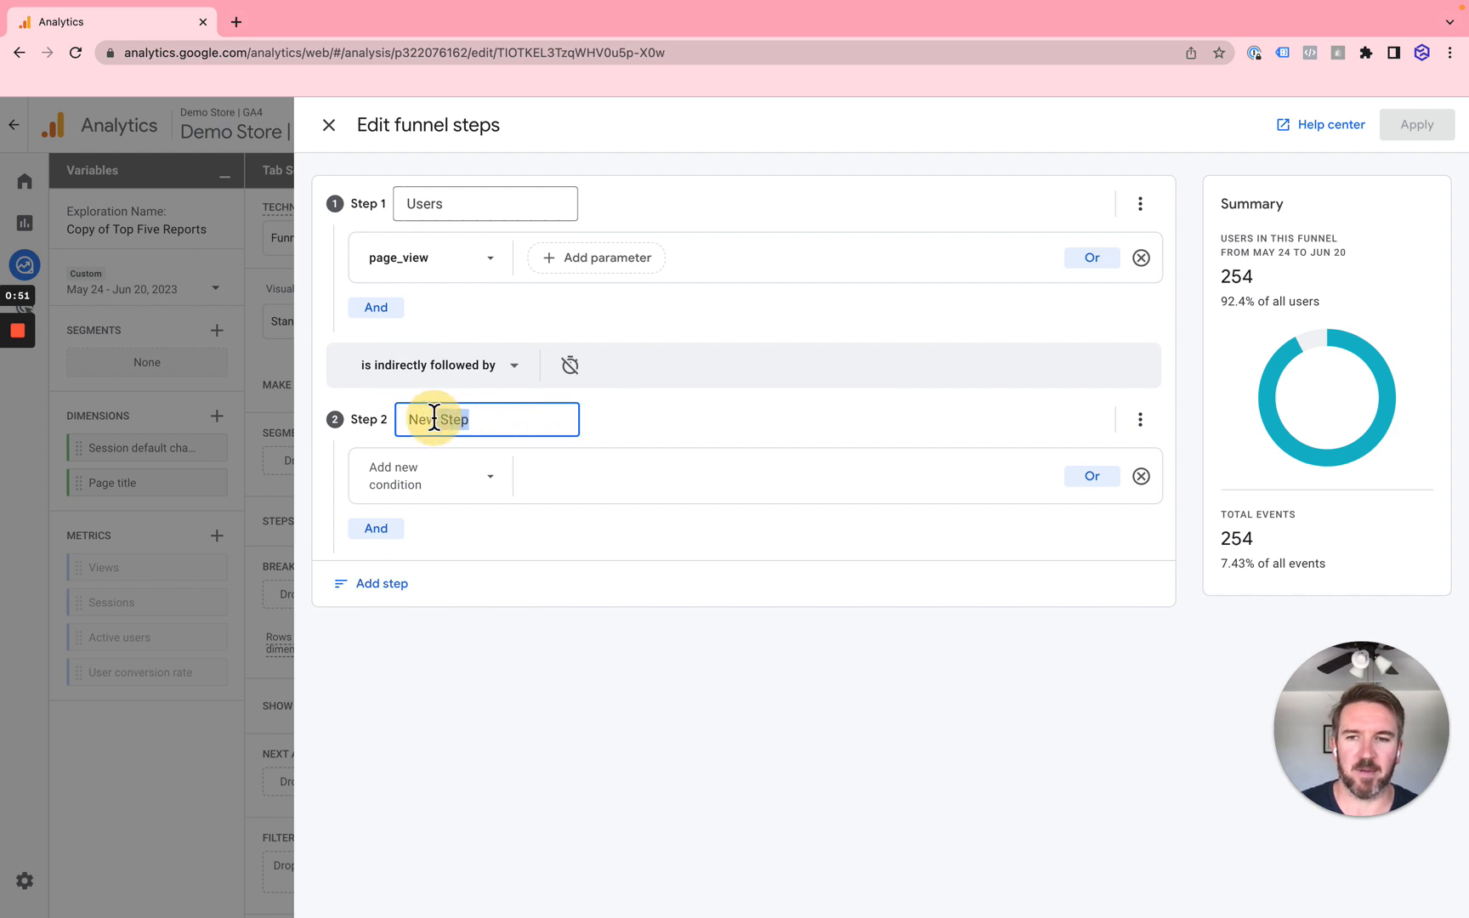
Name Step 2 'View Items' and base it on the view_item event.
type("V")
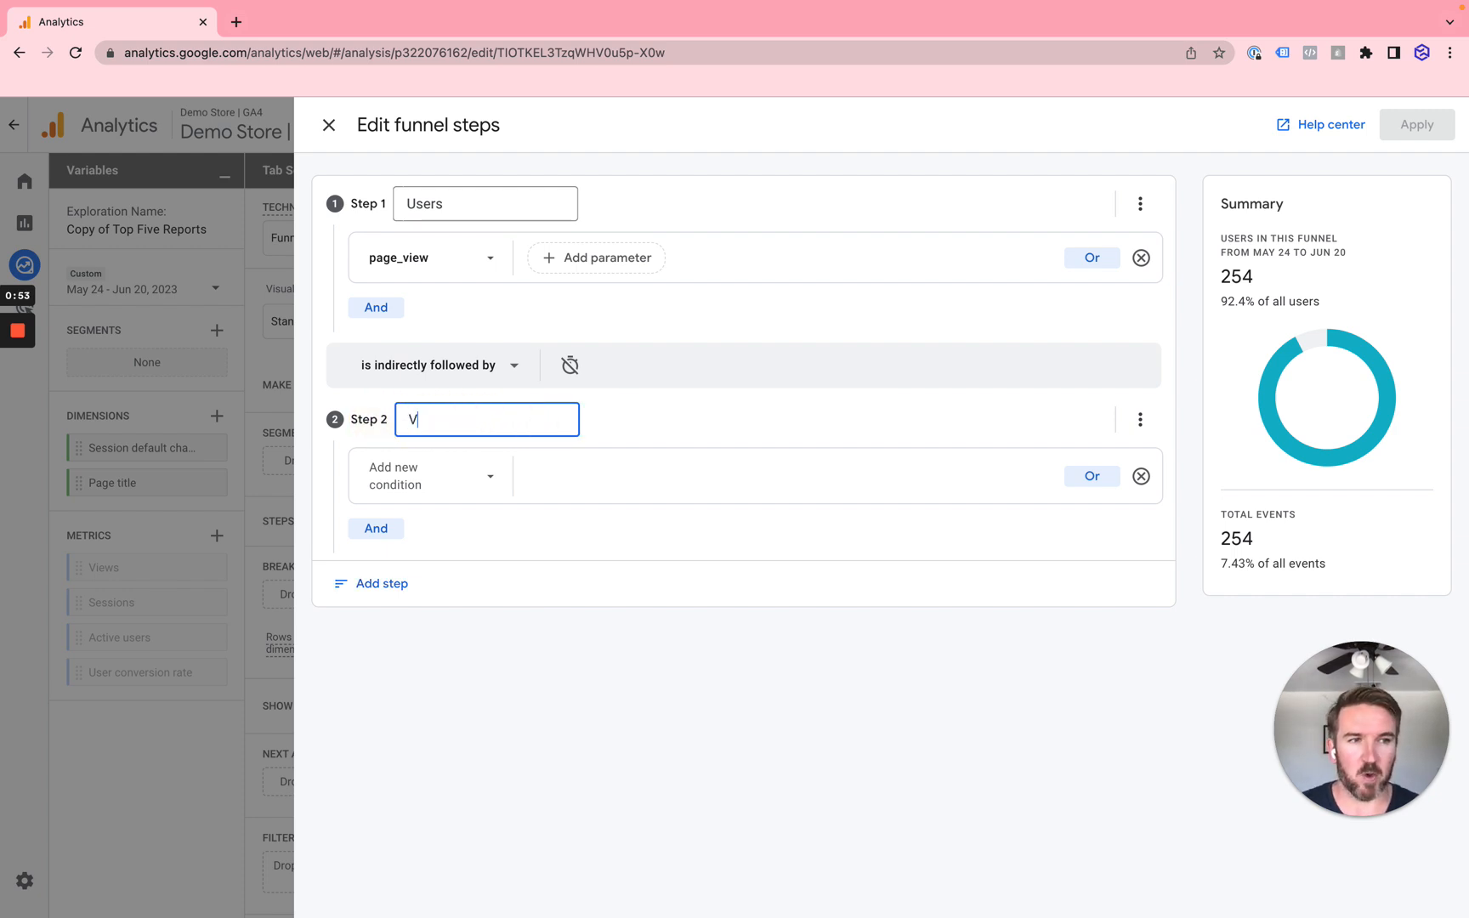
type("iew Items")
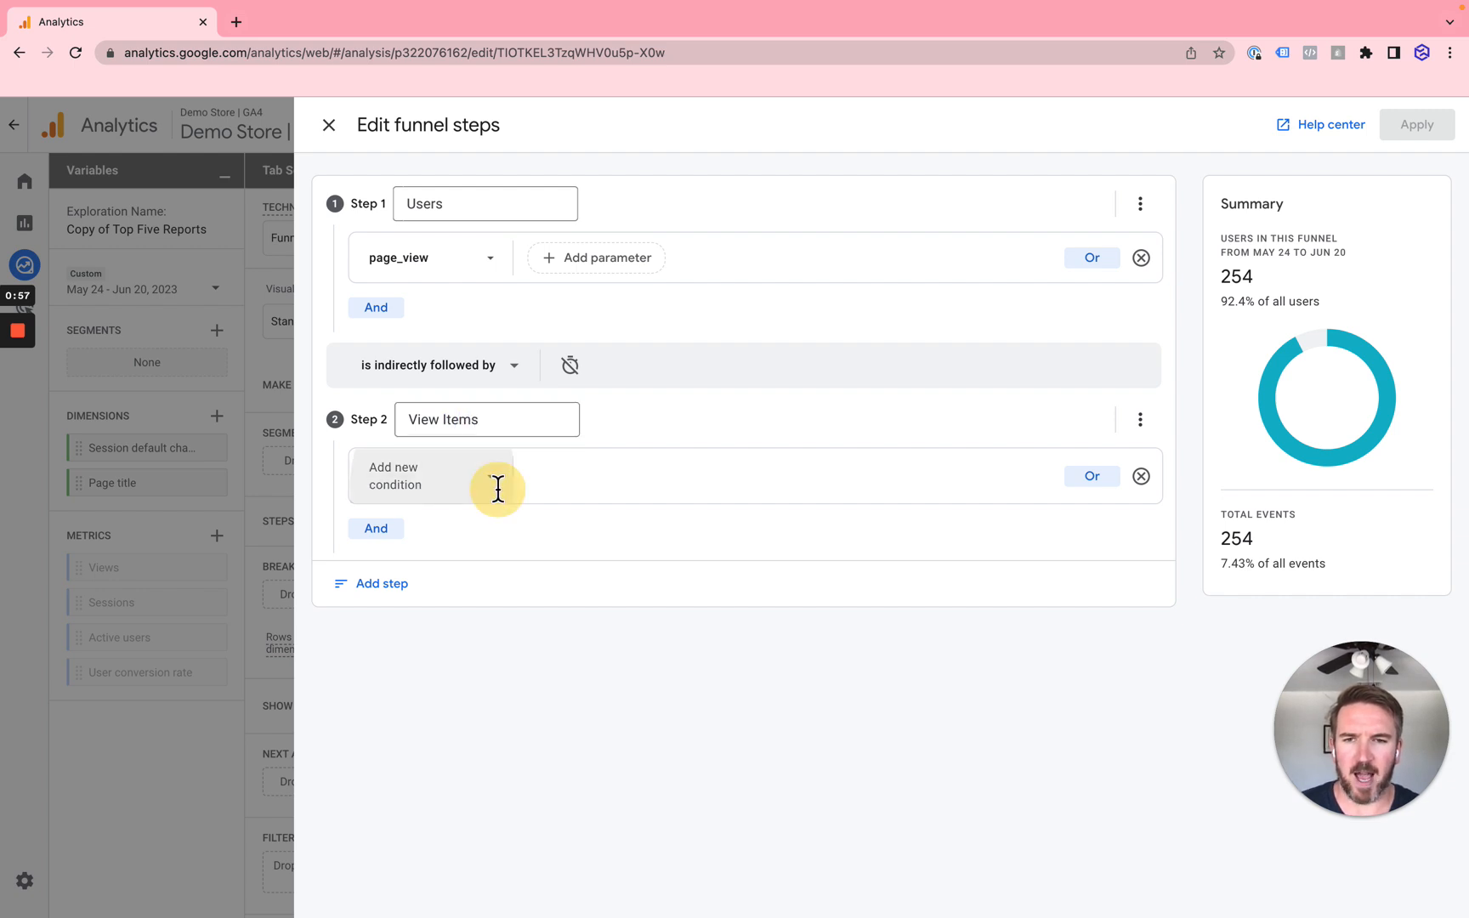
left_click(435, 476)
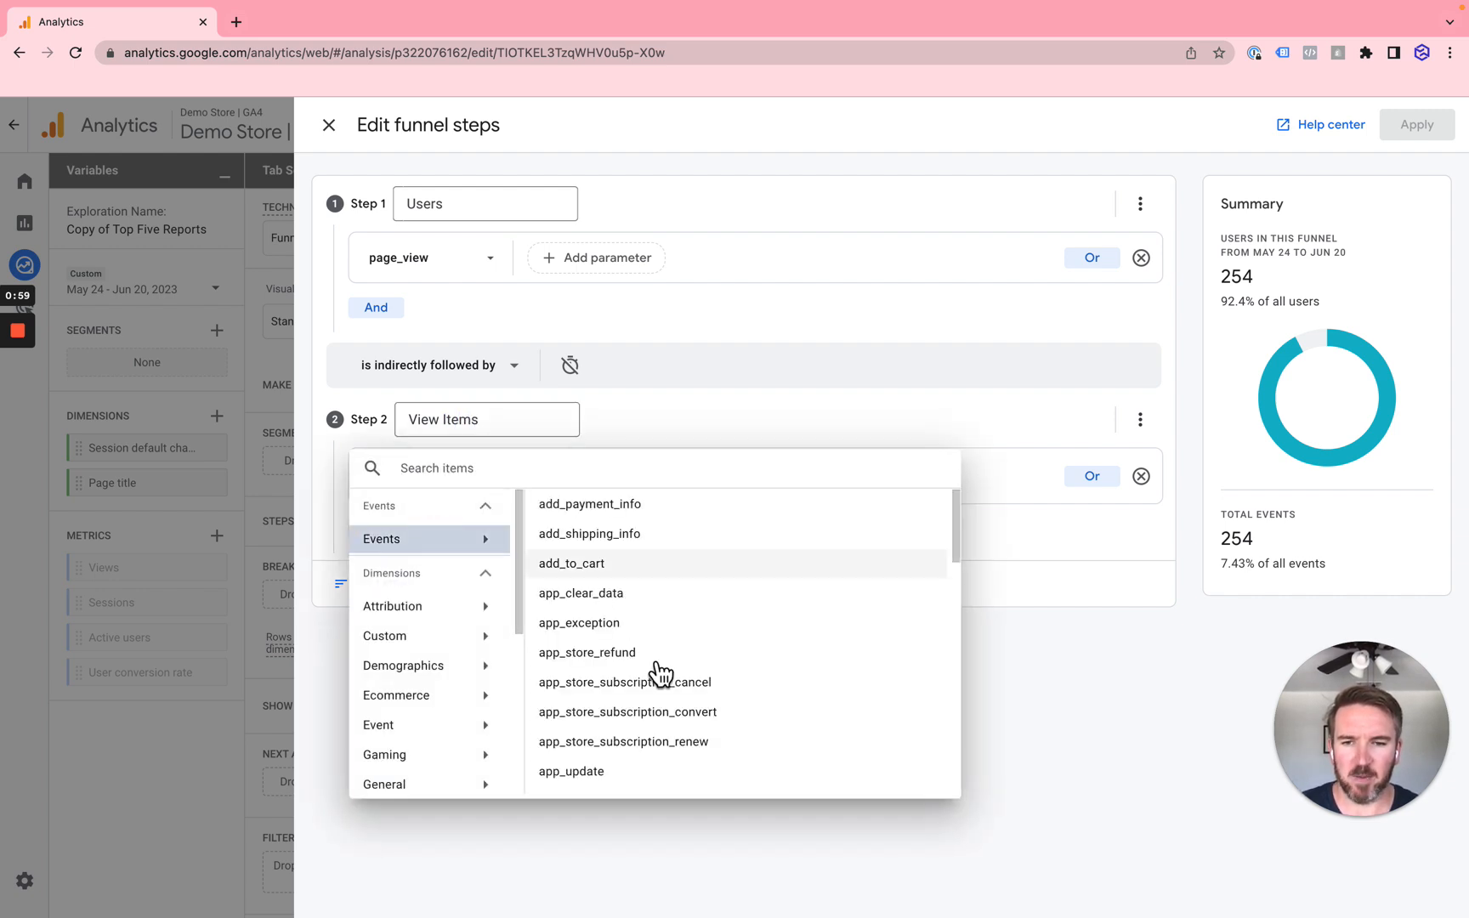
scroll("down", 3)
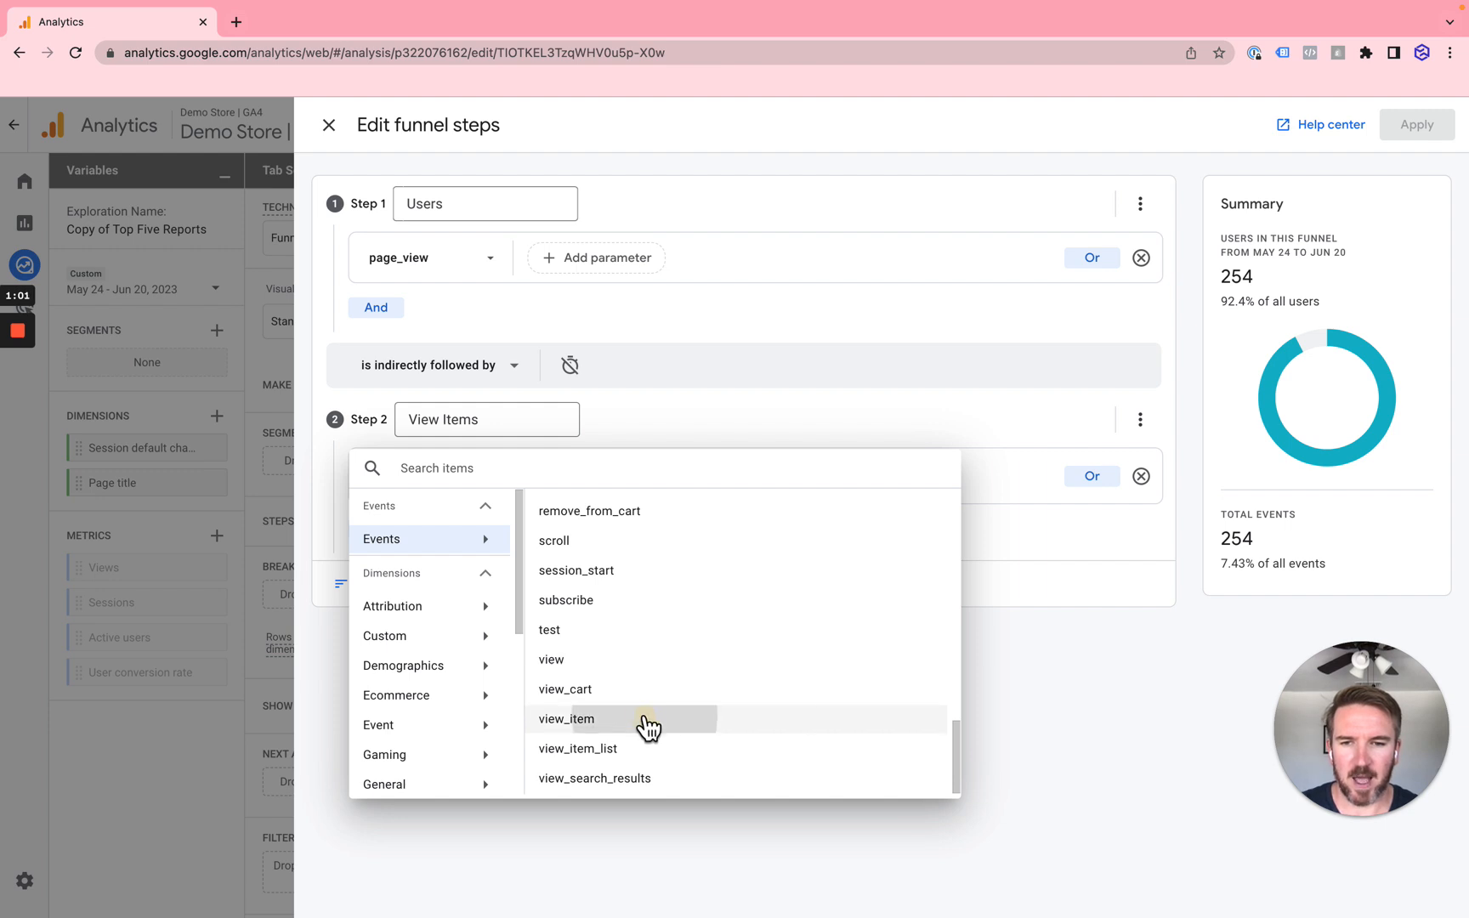
left_click(566, 719)
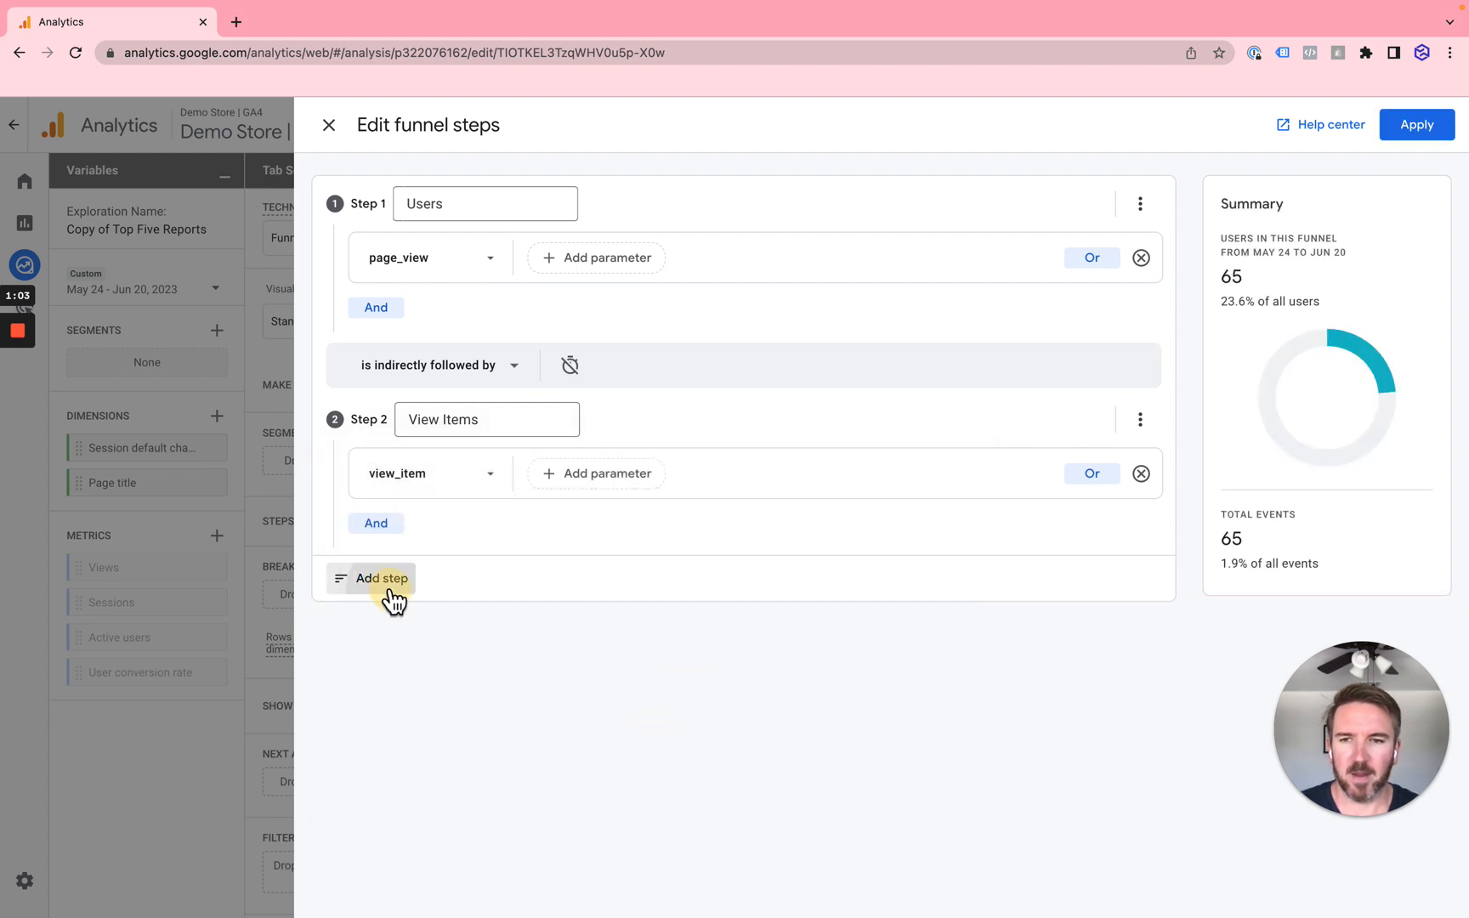
Add Step 3 named 'Add to Carts' counting add_to_cart events.
left_click(381, 578)
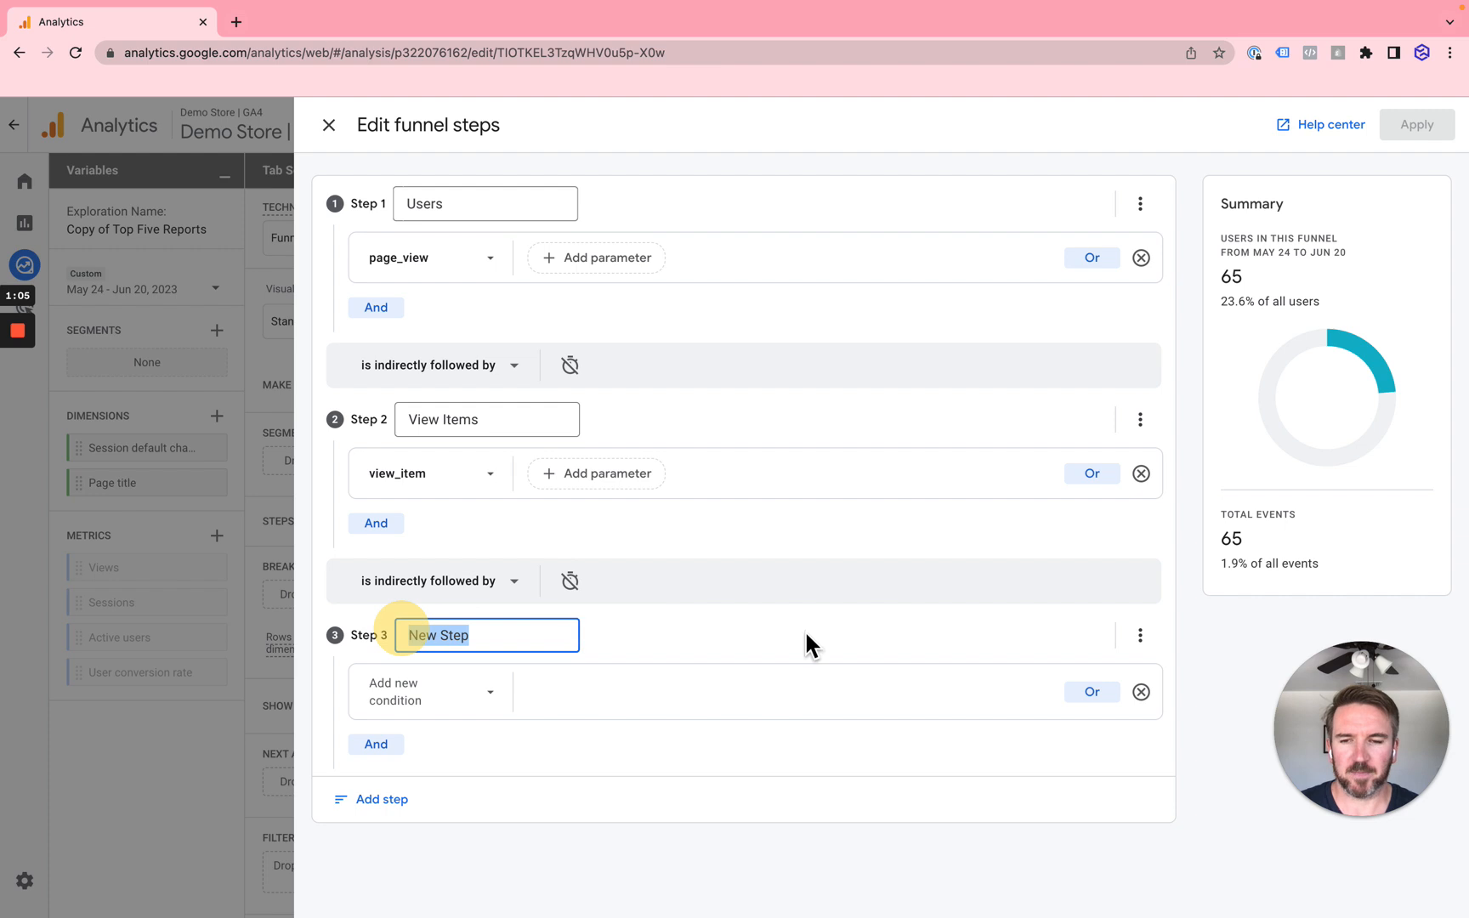
type("Add t")
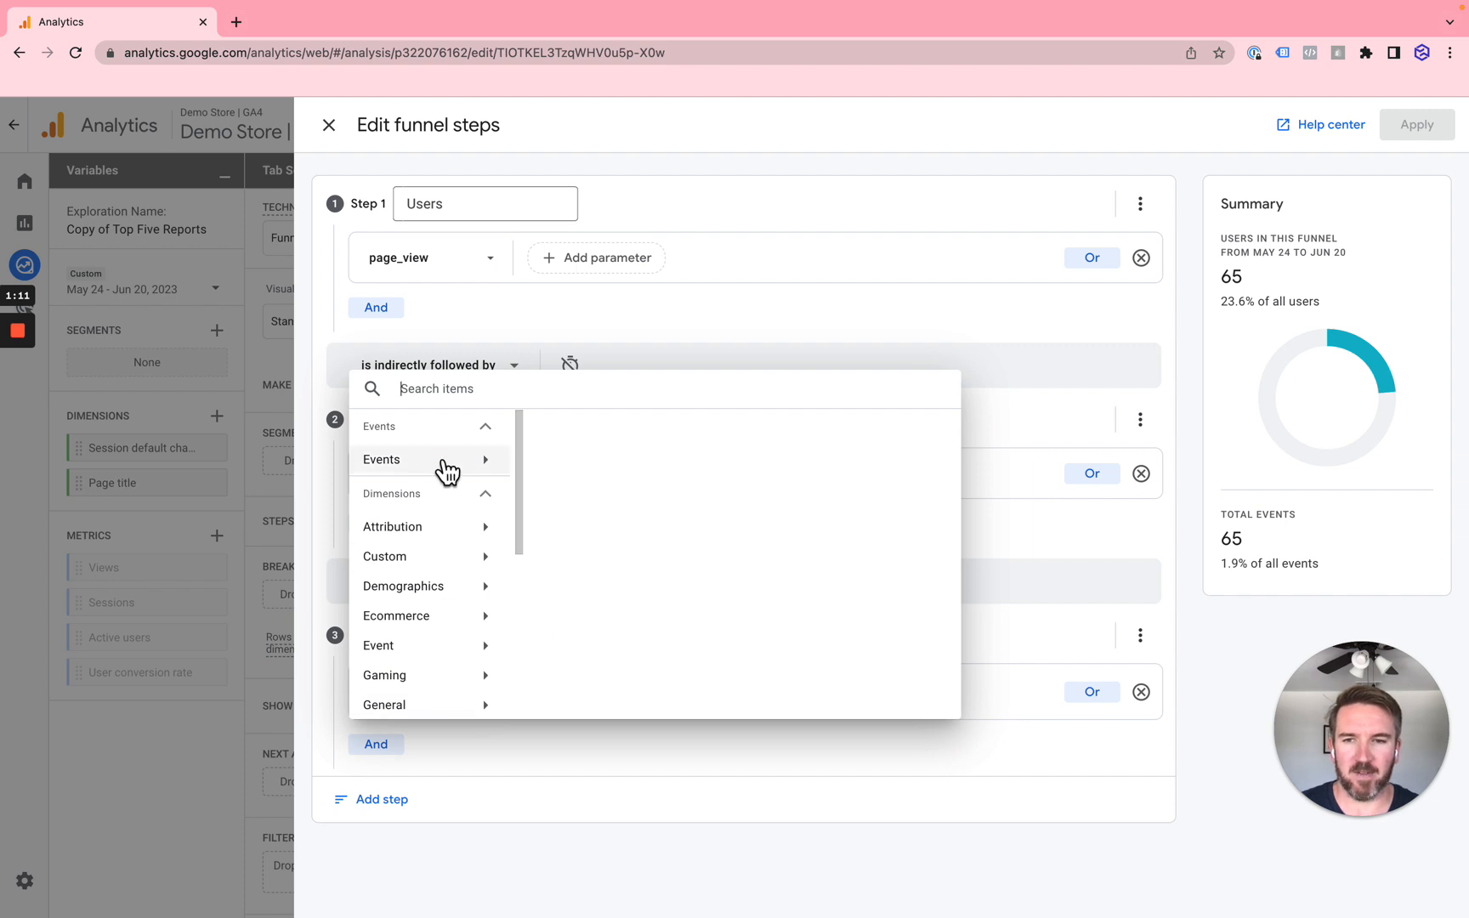
left_click(382, 459)
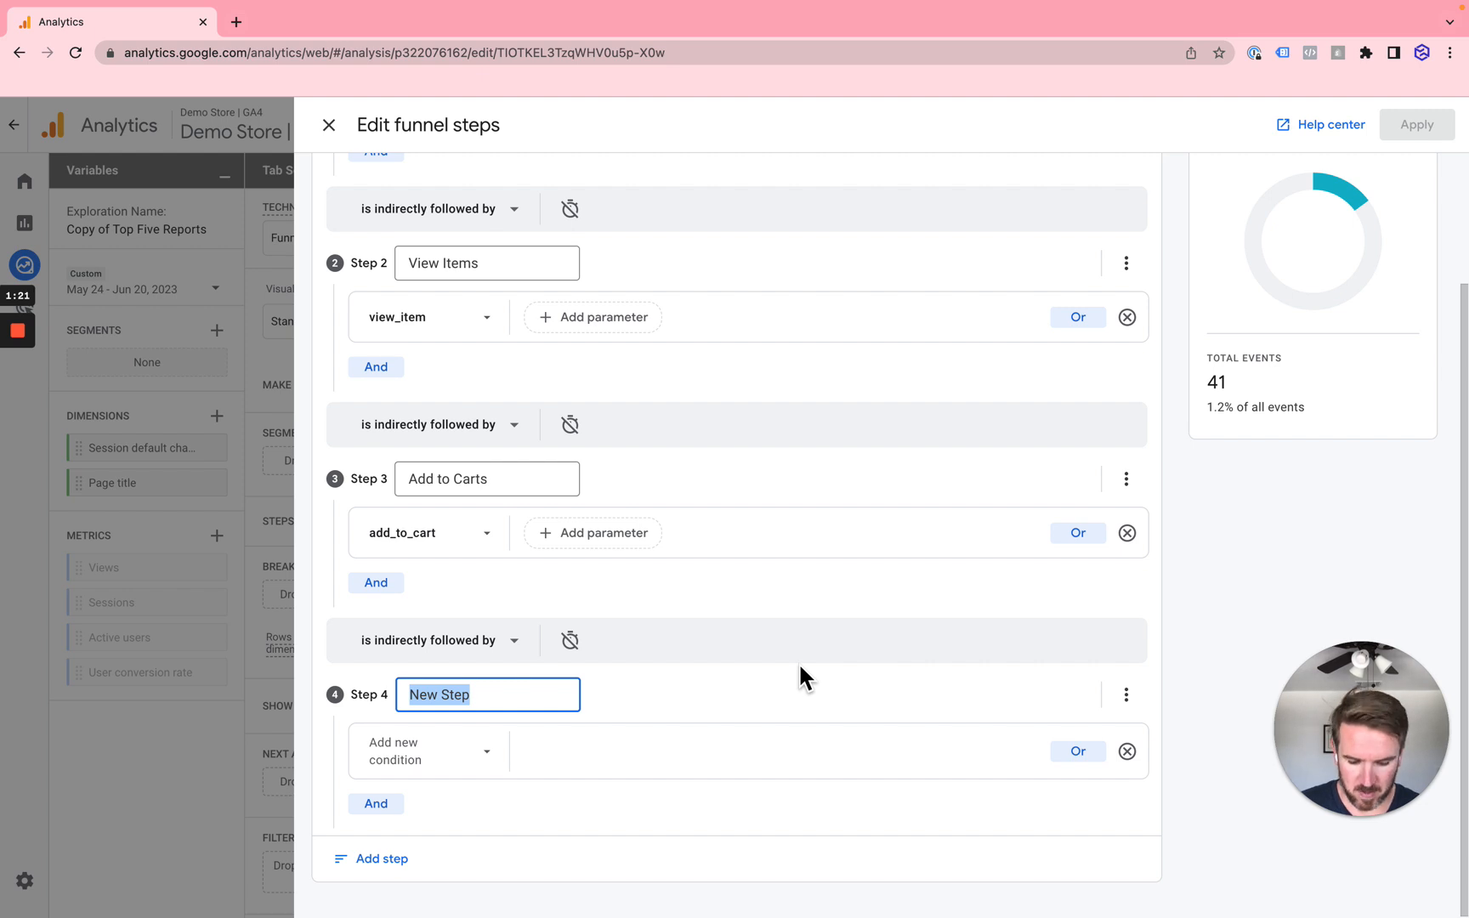
Name Step 4 'Checkouts' with begin_checkout, then add a fifth step.
type("Checko")
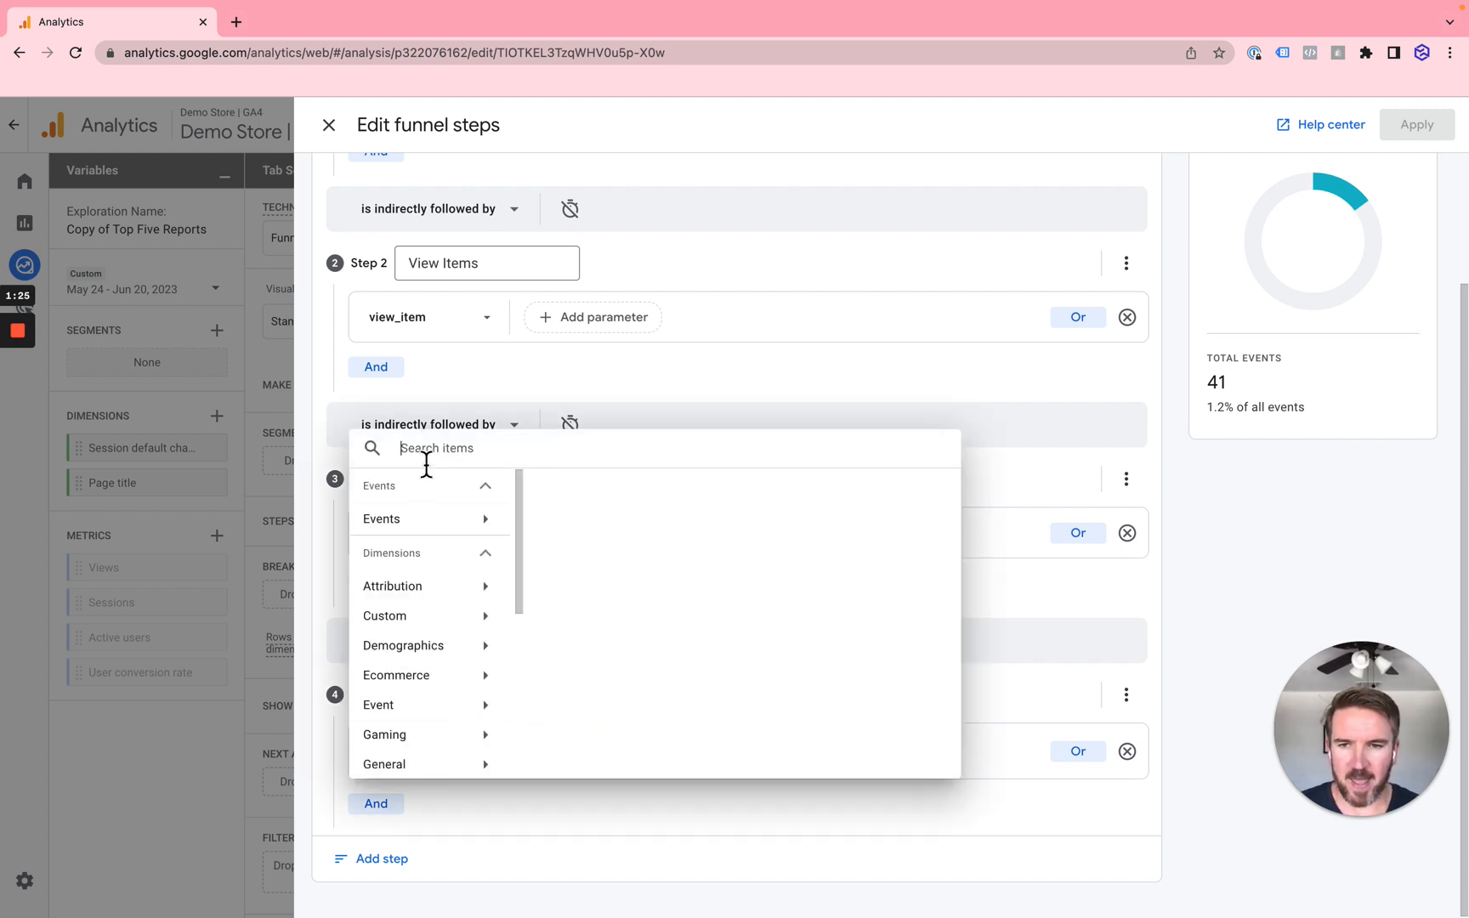
left_click(382, 519)
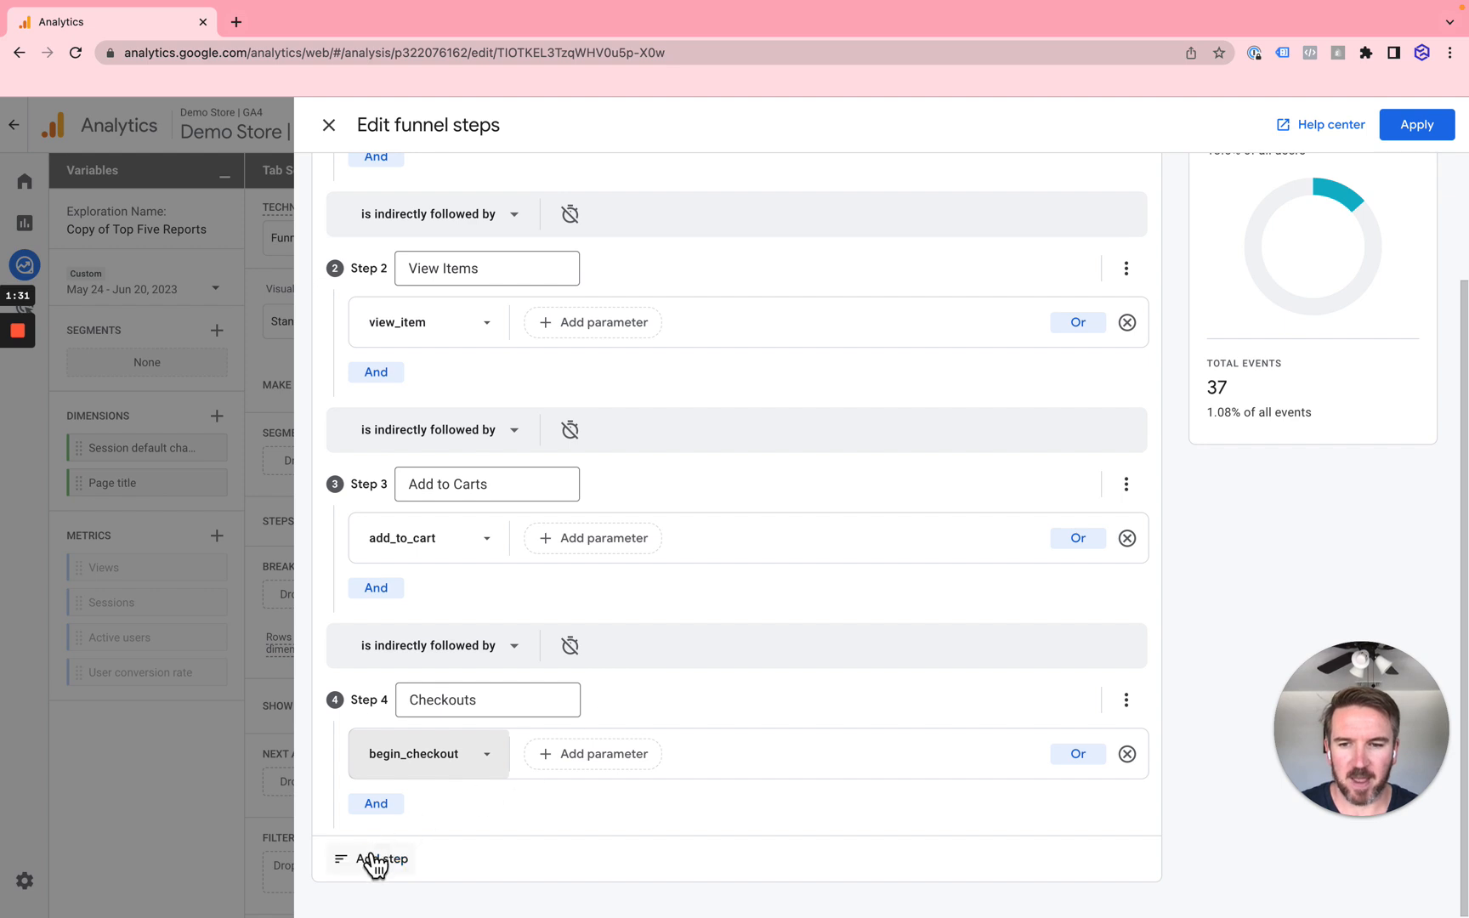
left_click(380, 859)
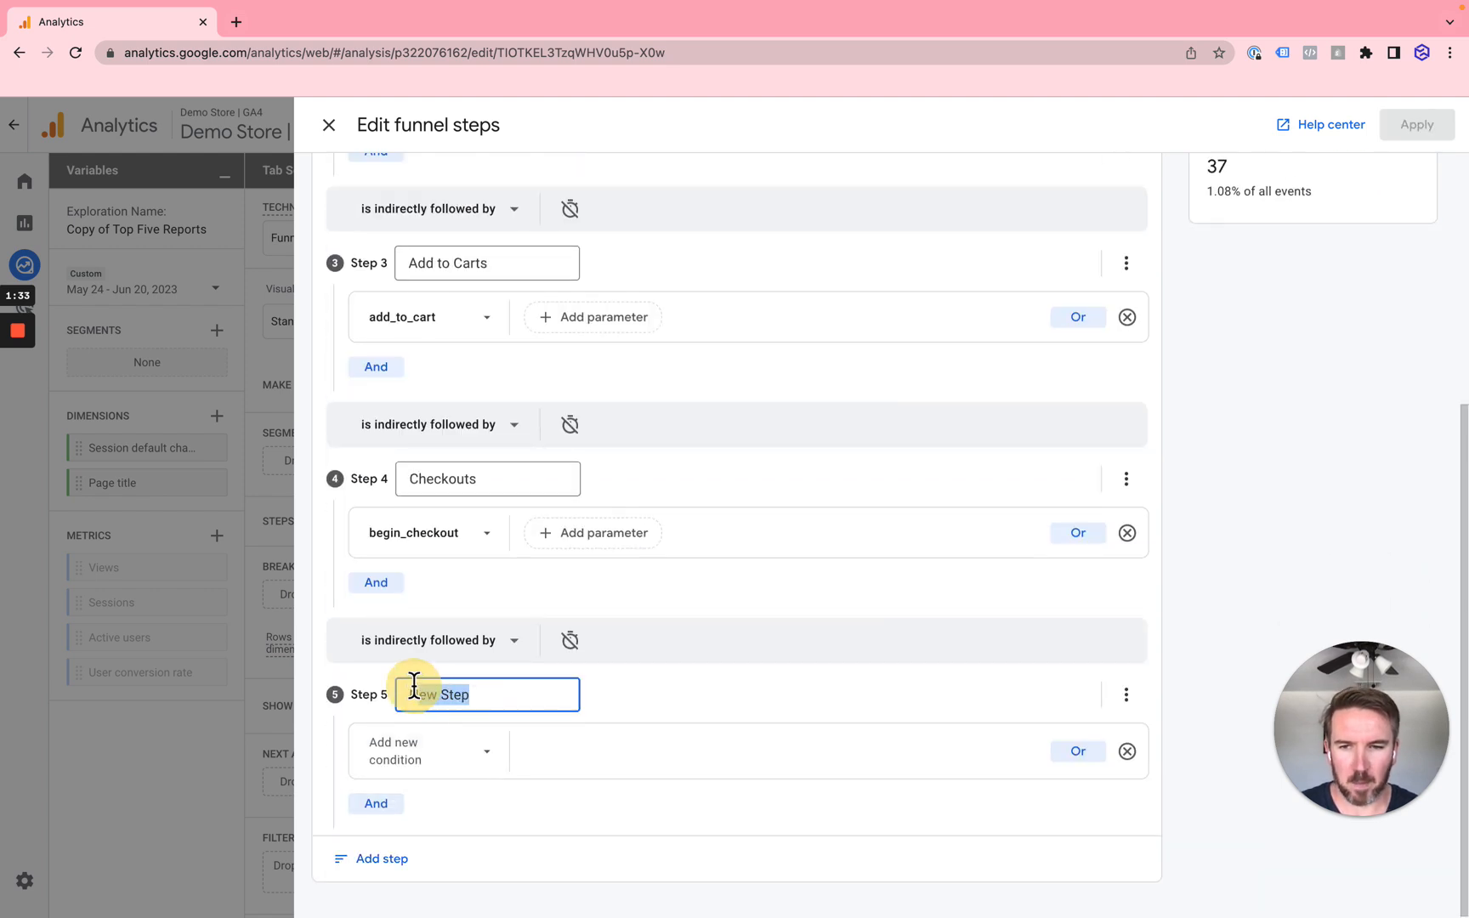
Name Step 5 'Purchasers', count purchase events, and apply the five-step funnel.
type("P")
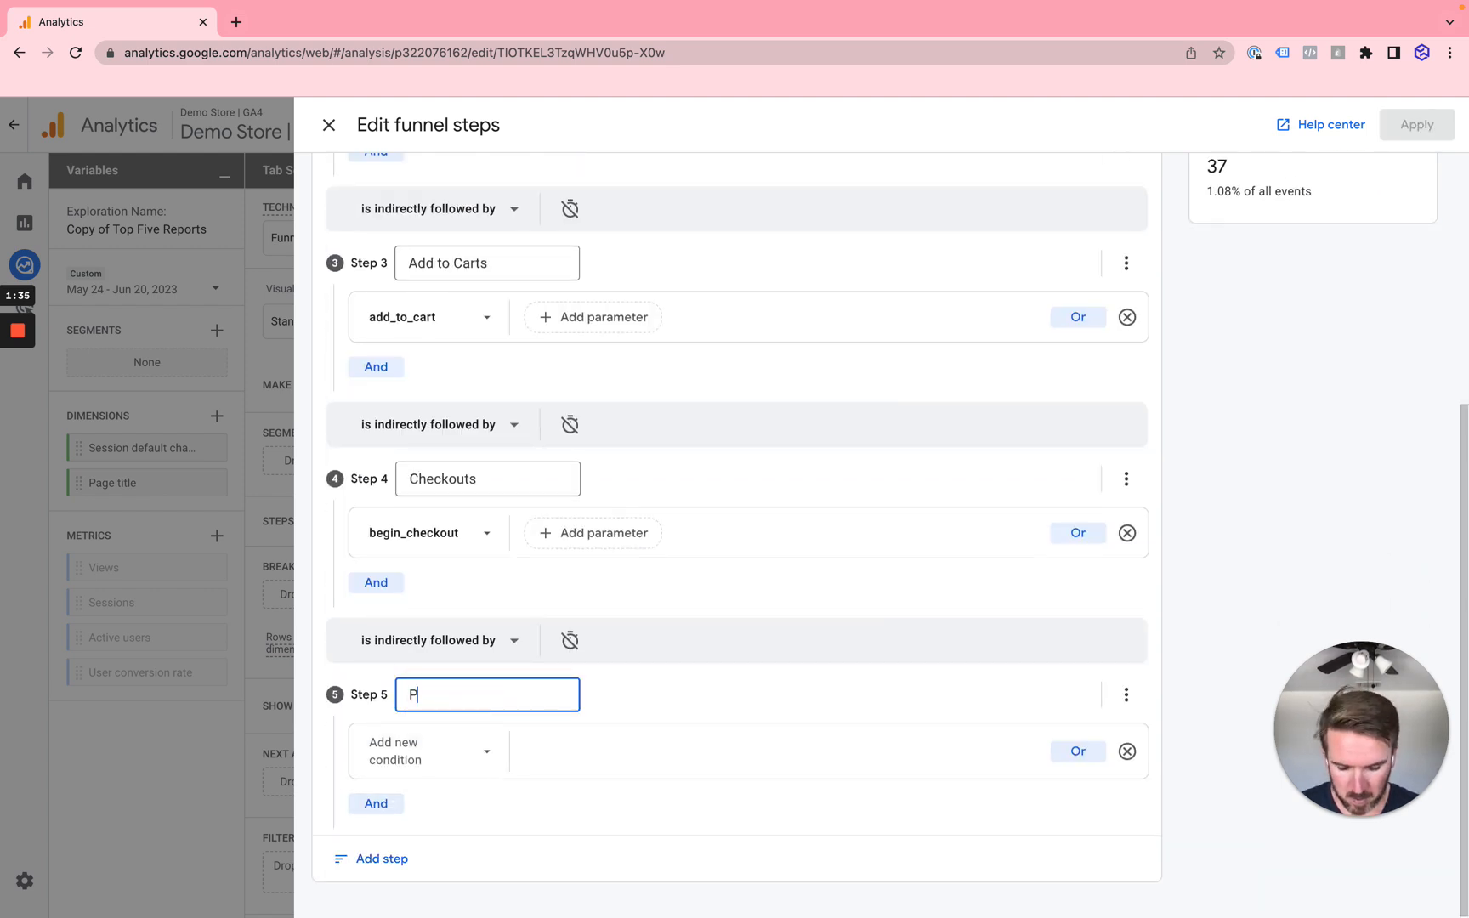
type("urchasers")
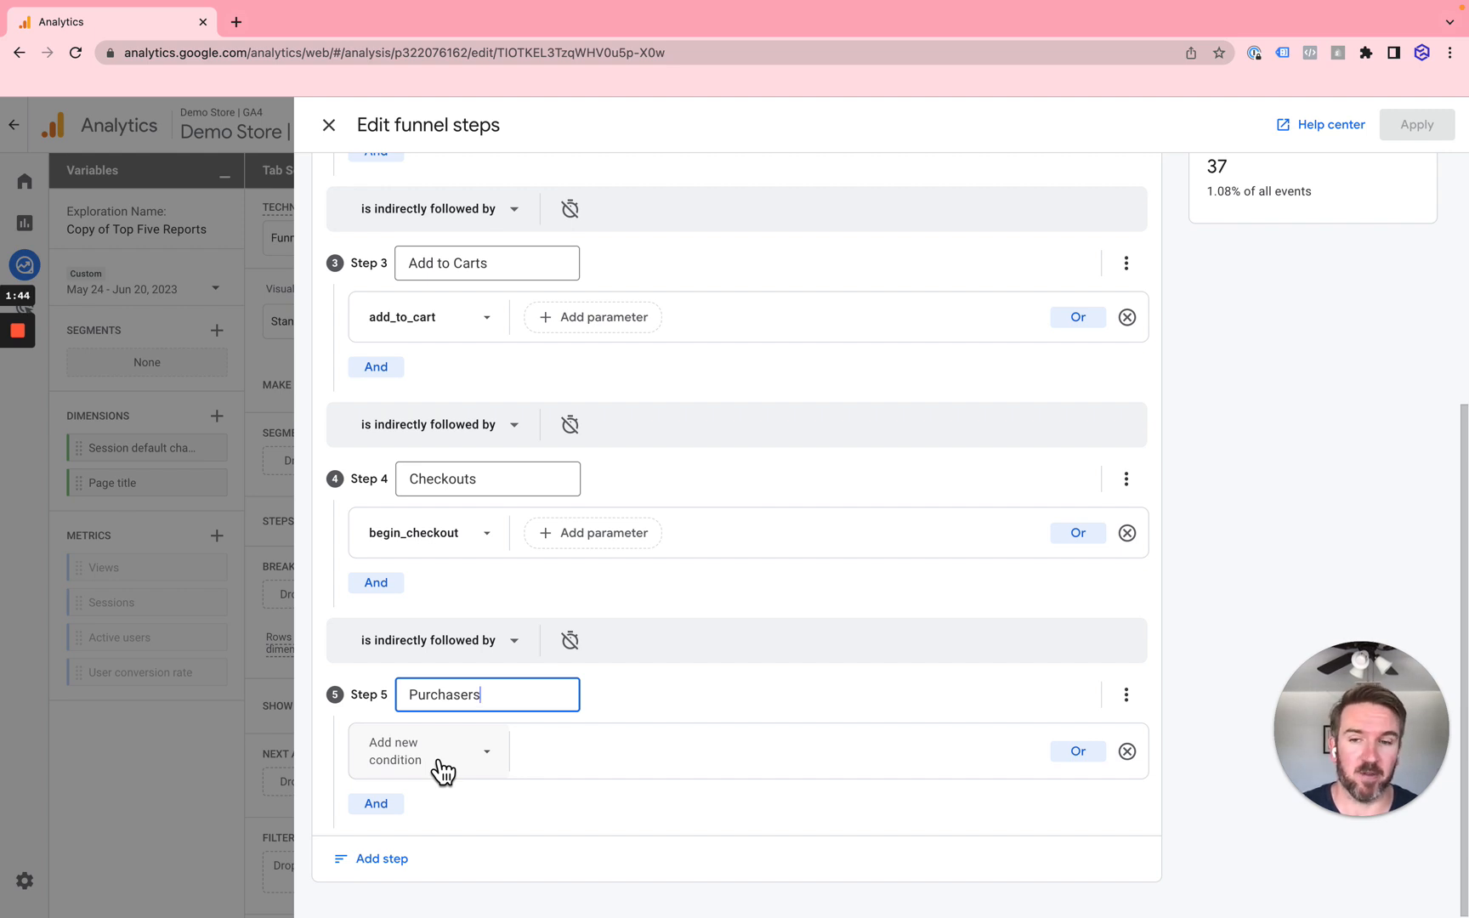
left_click(422, 751)
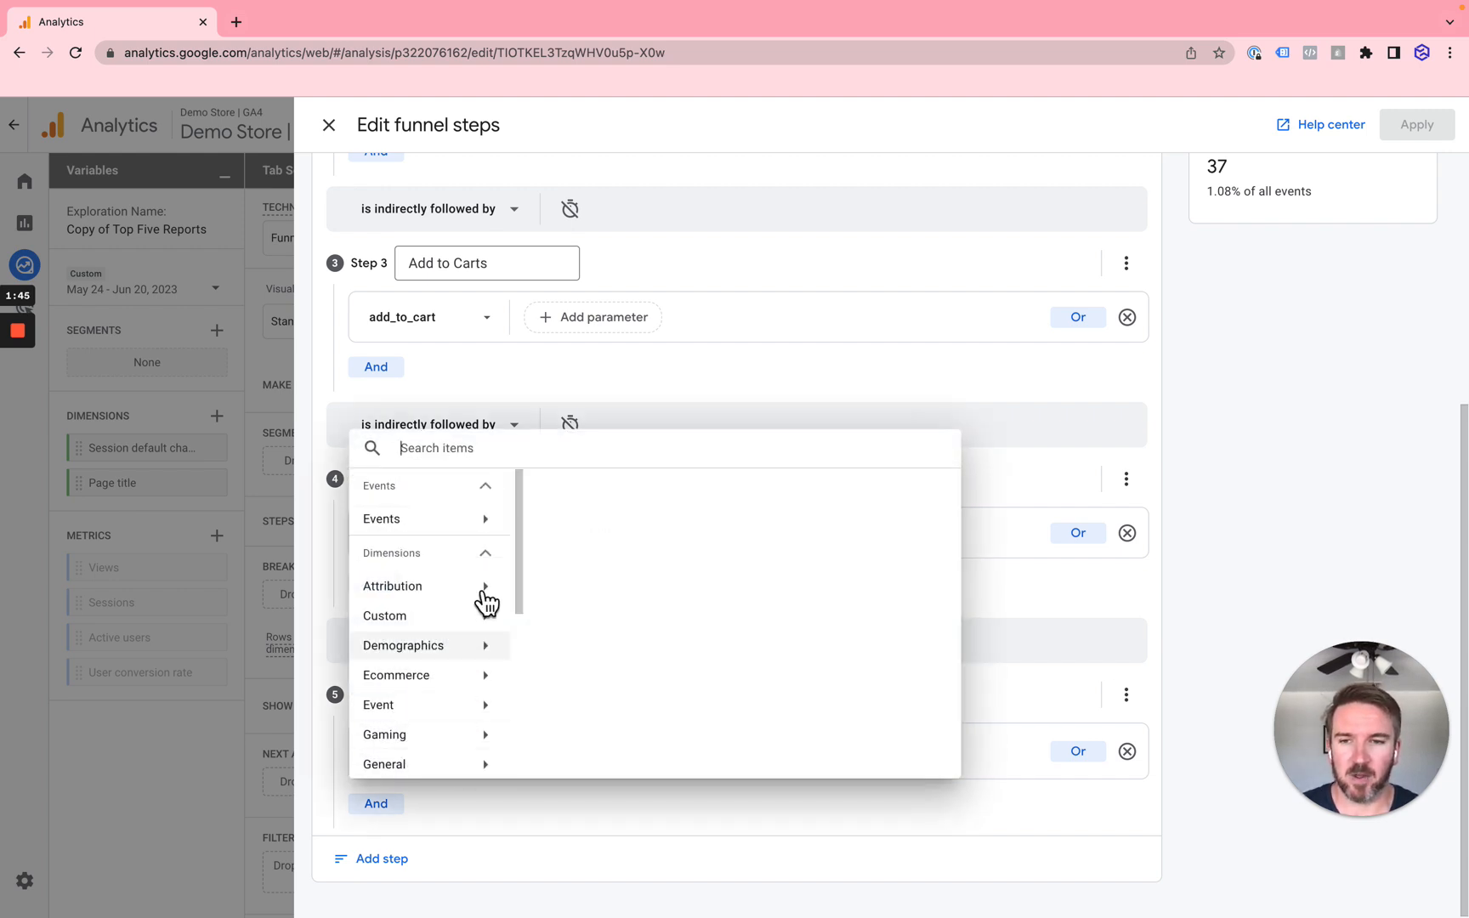
left_click(383, 519)
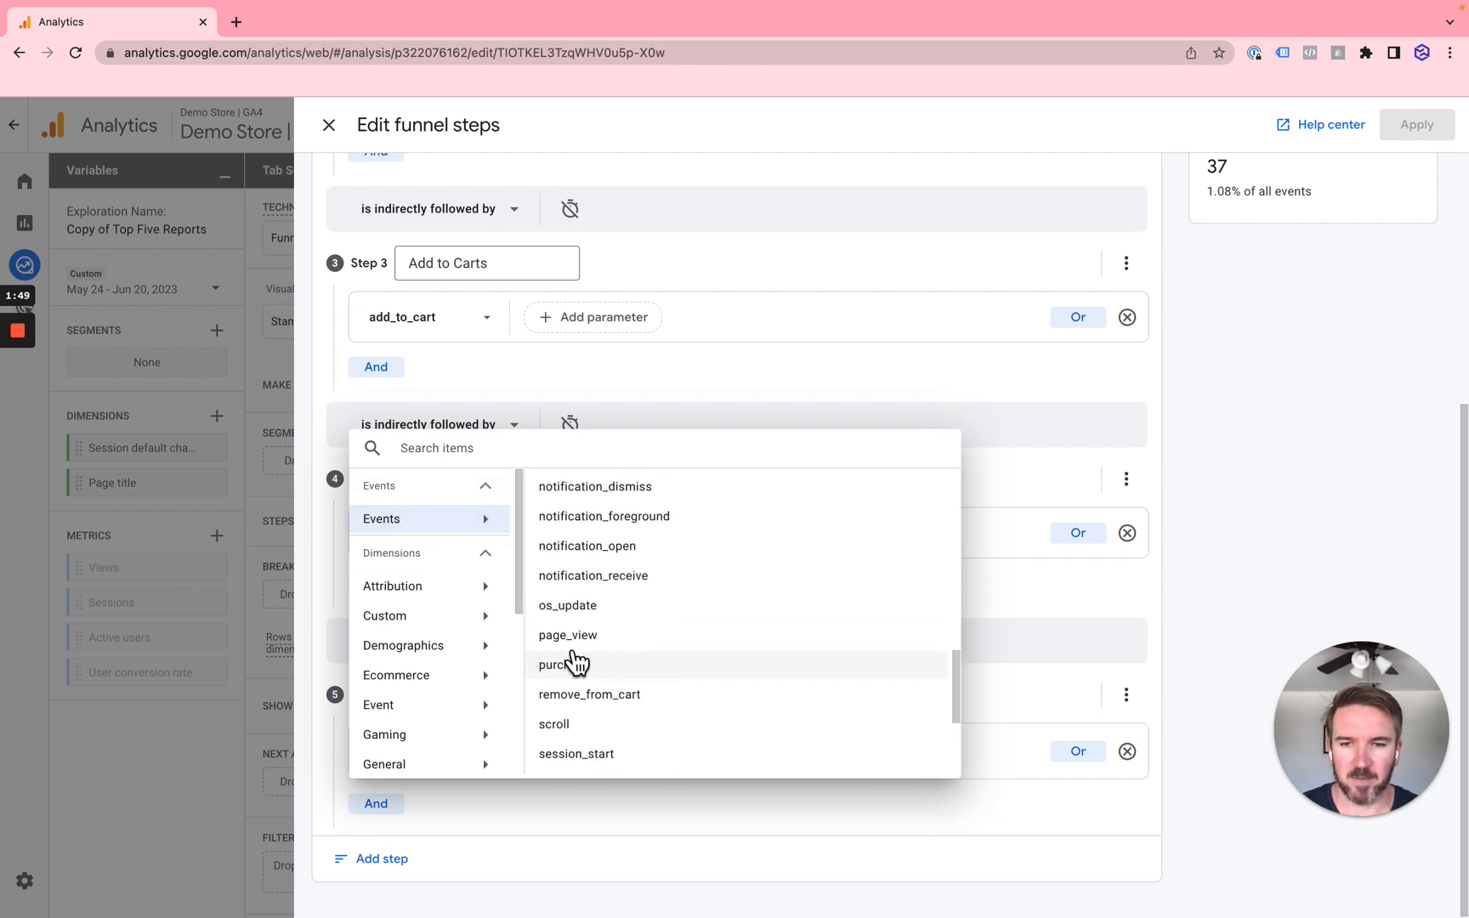
left_click(563, 664)
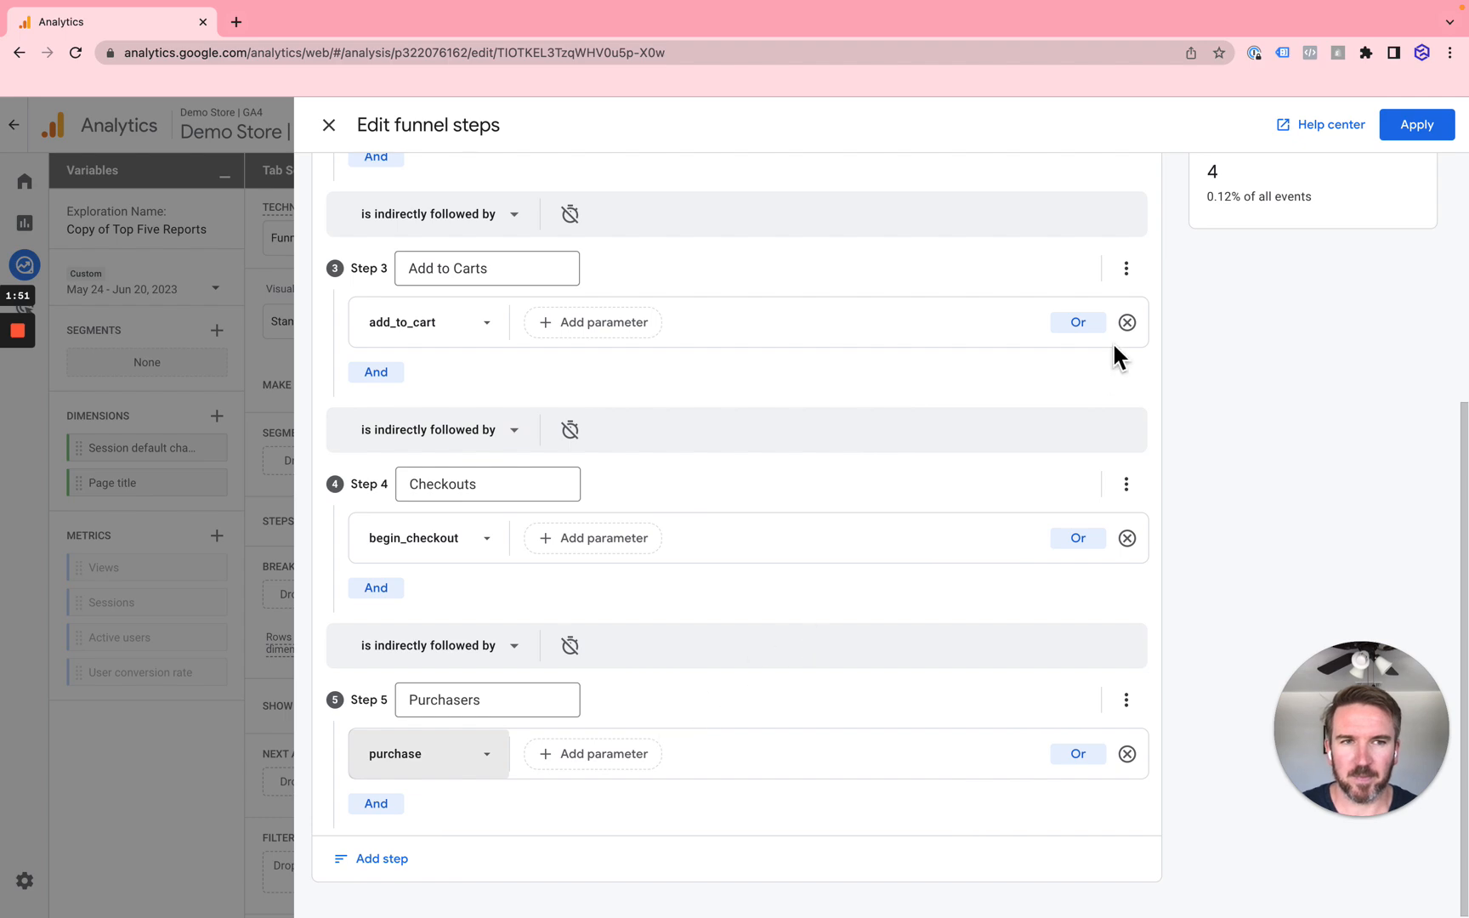
left_click(1416, 125)
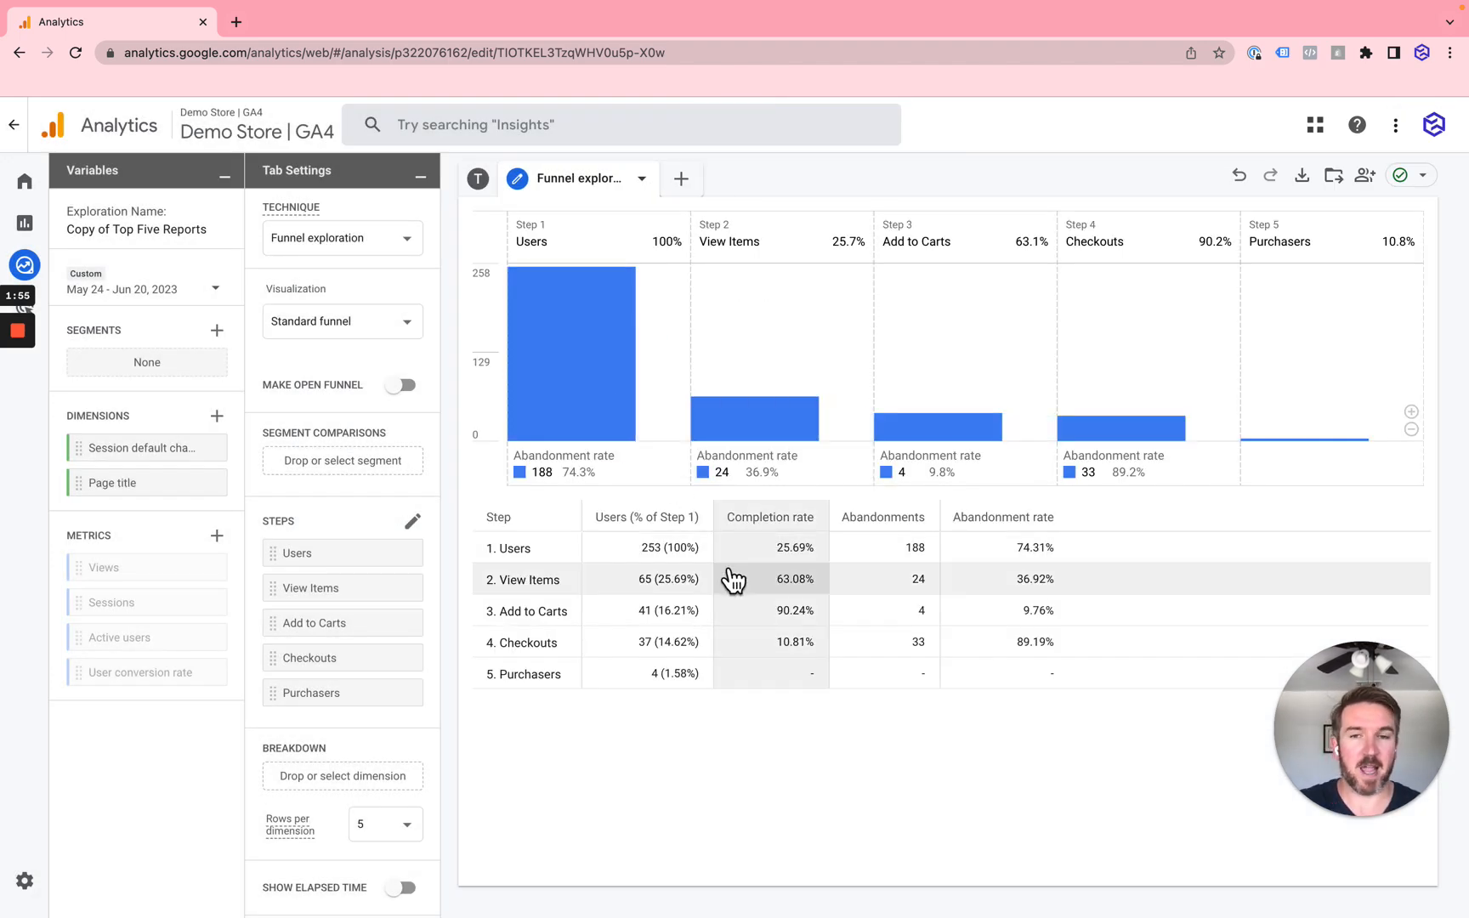
mouse_move(590, 220)
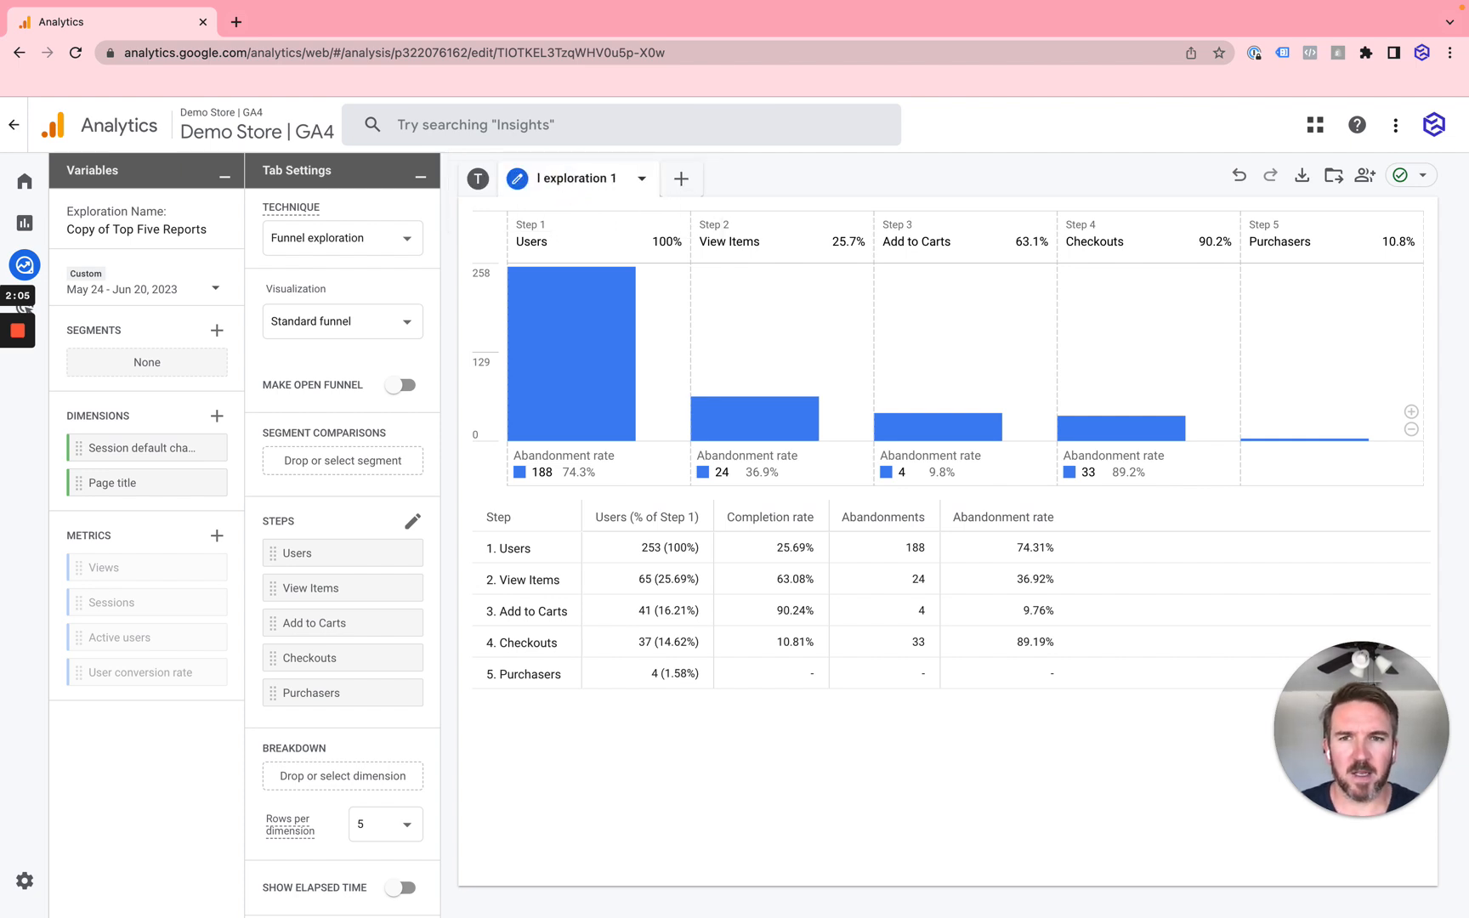
Rename the 'Funnel exploration 1' tab to 'Behavior Funnel'.
double_click(574, 178)
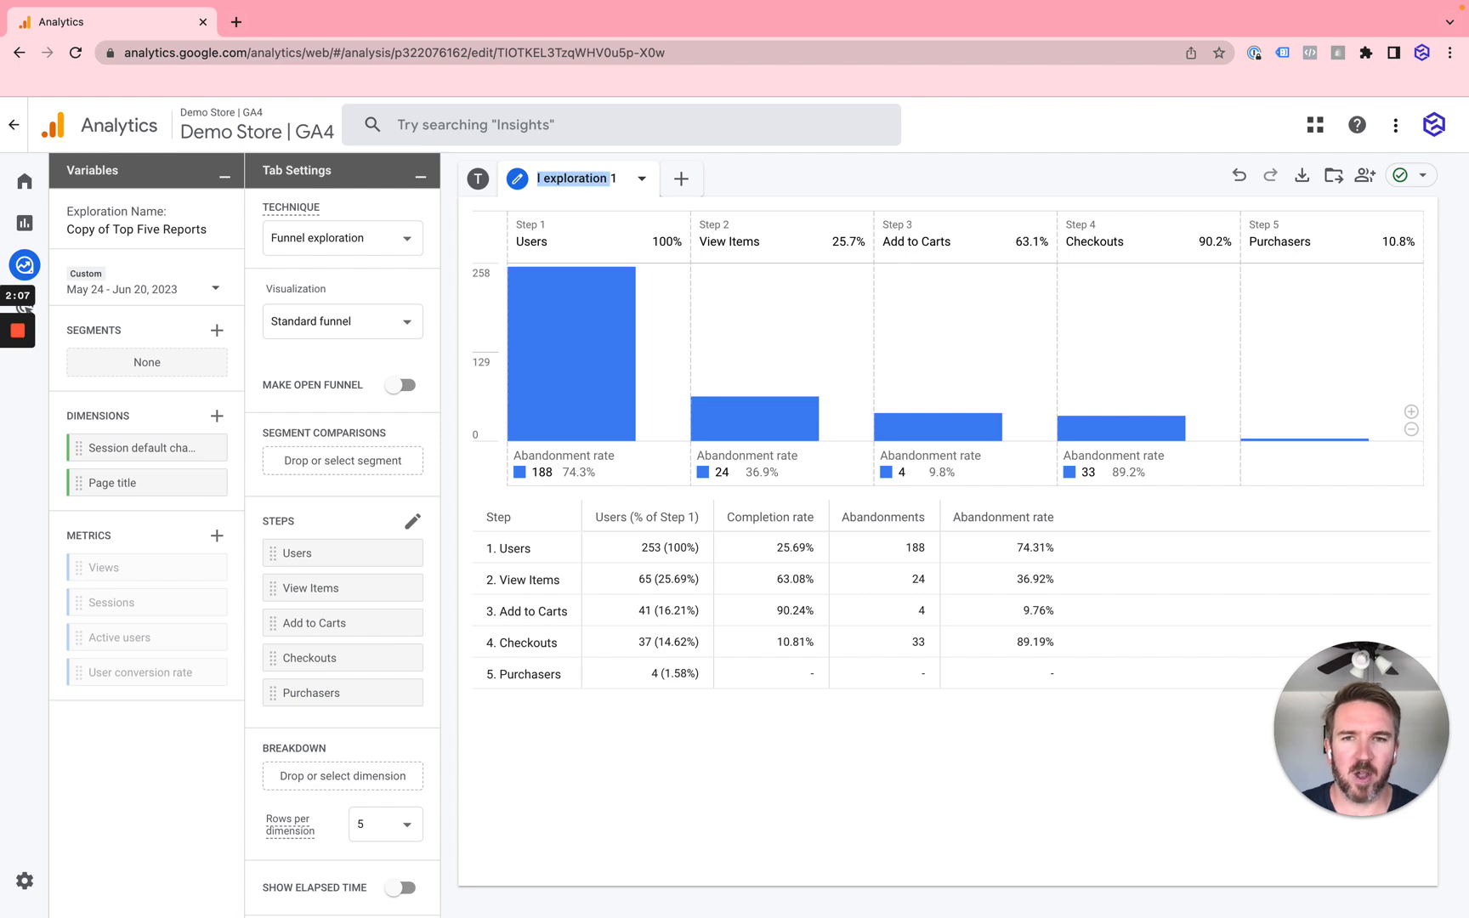
type("Sh")
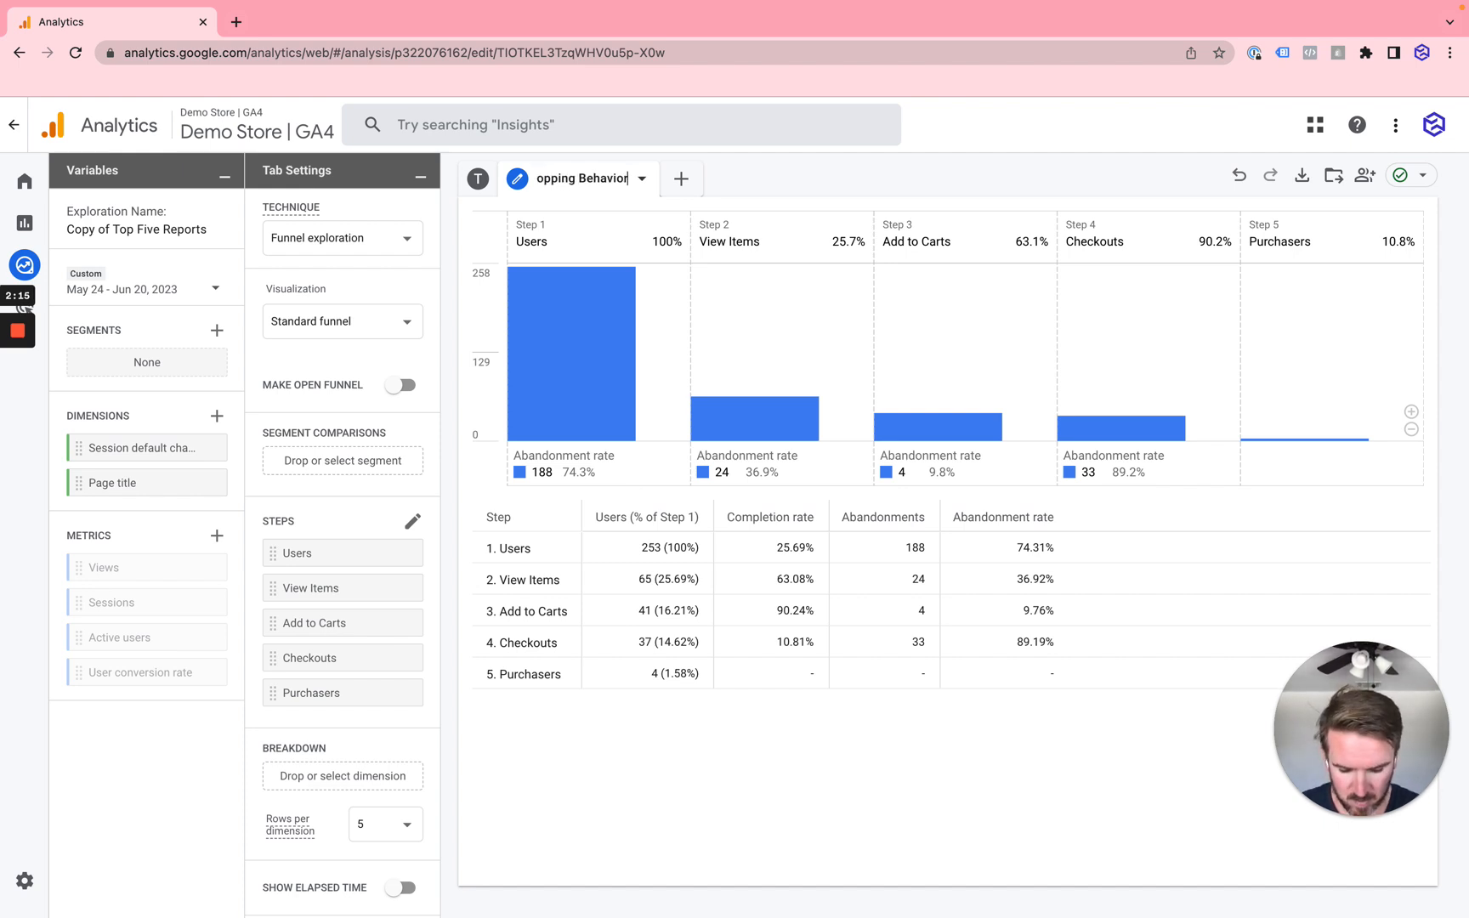
type("Behavior Funnel")
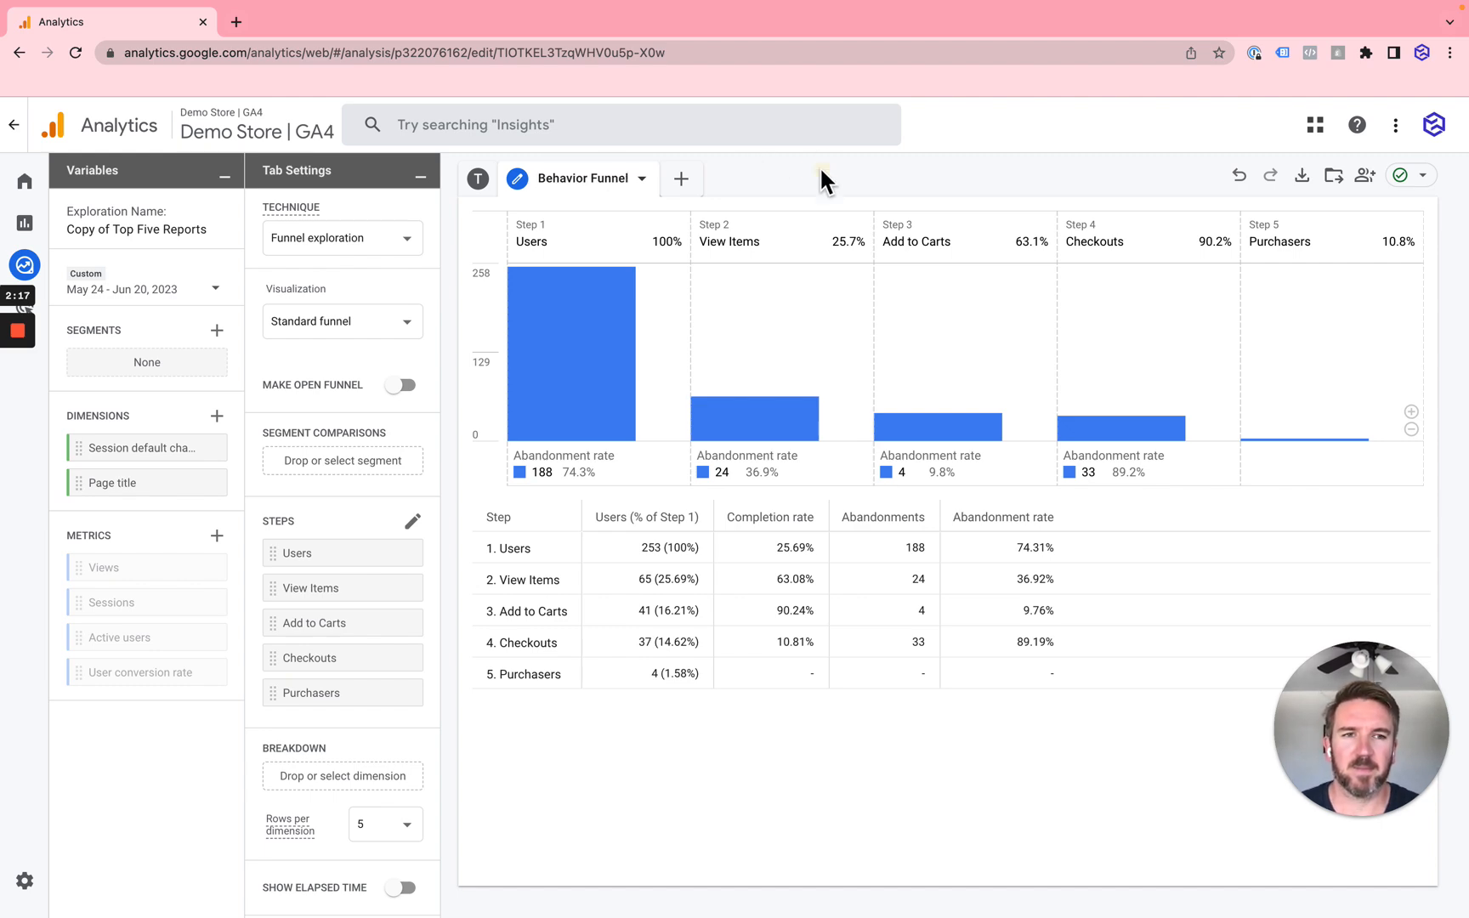